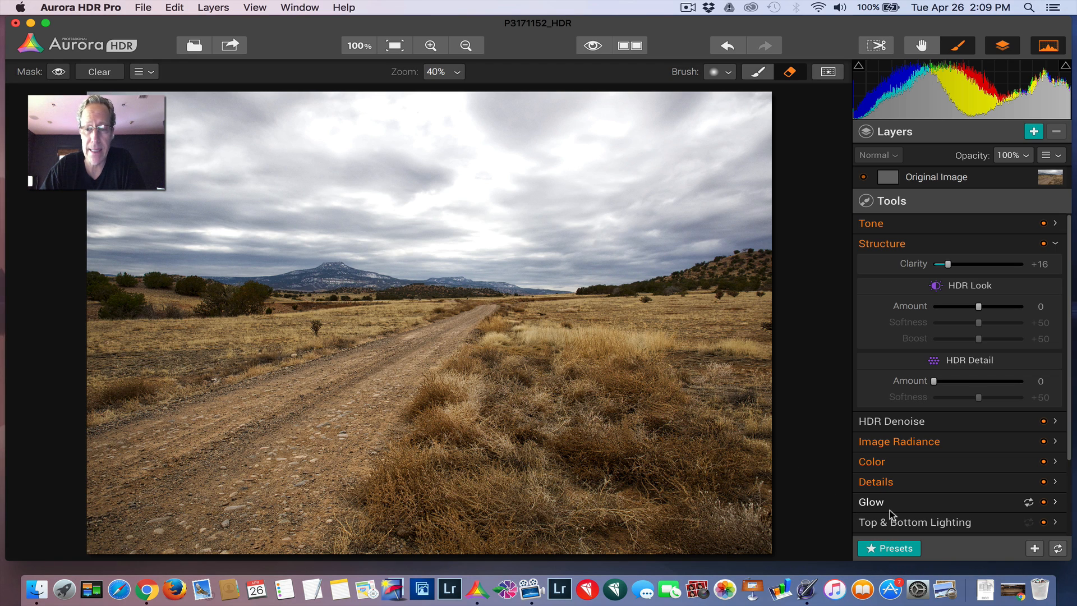
# Step: Collapse the Structure section so all tool sections are listed compactly
pyautogui.click(895, 548)
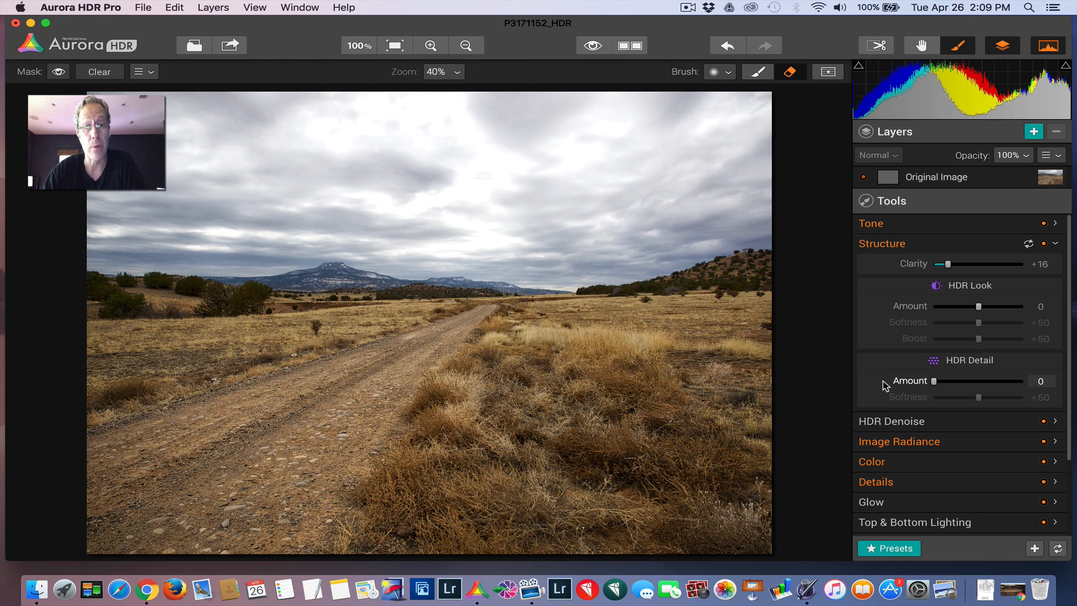
pyautogui.click(881, 243)
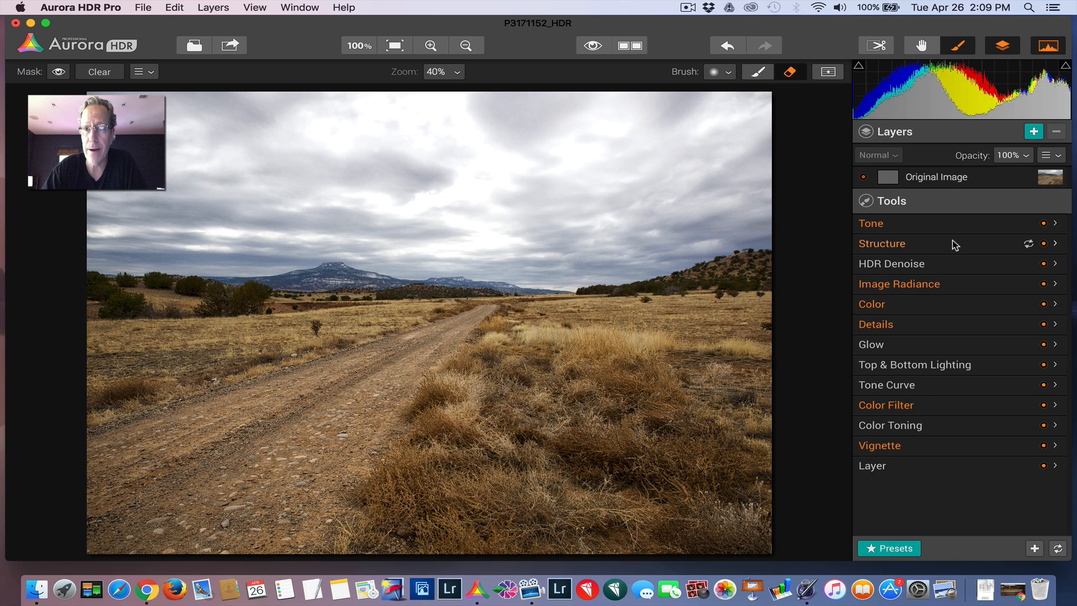
pyautogui.moveTo(987, 184)
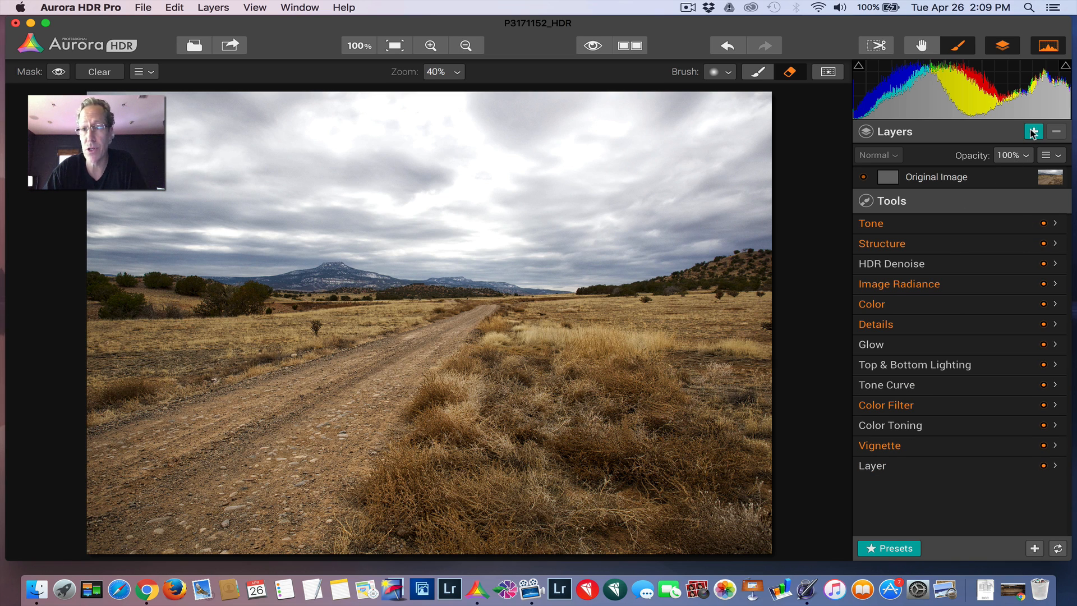
# Step: Add a new empty layer named 'New sky' and bring up its layer options
pyautogui.click(1034, 131)
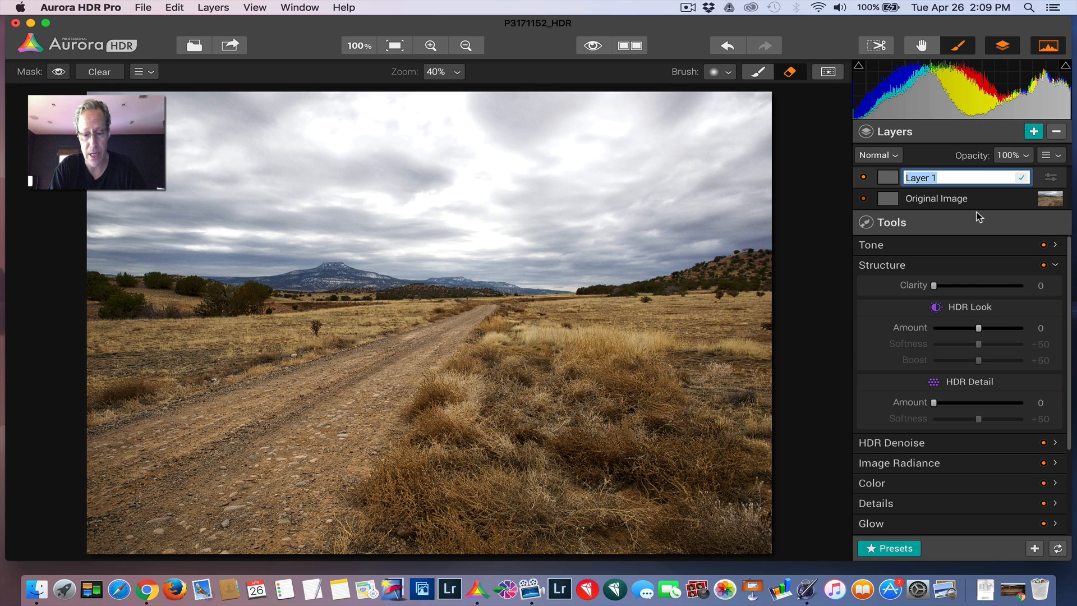
pyautogui.write('New sky')
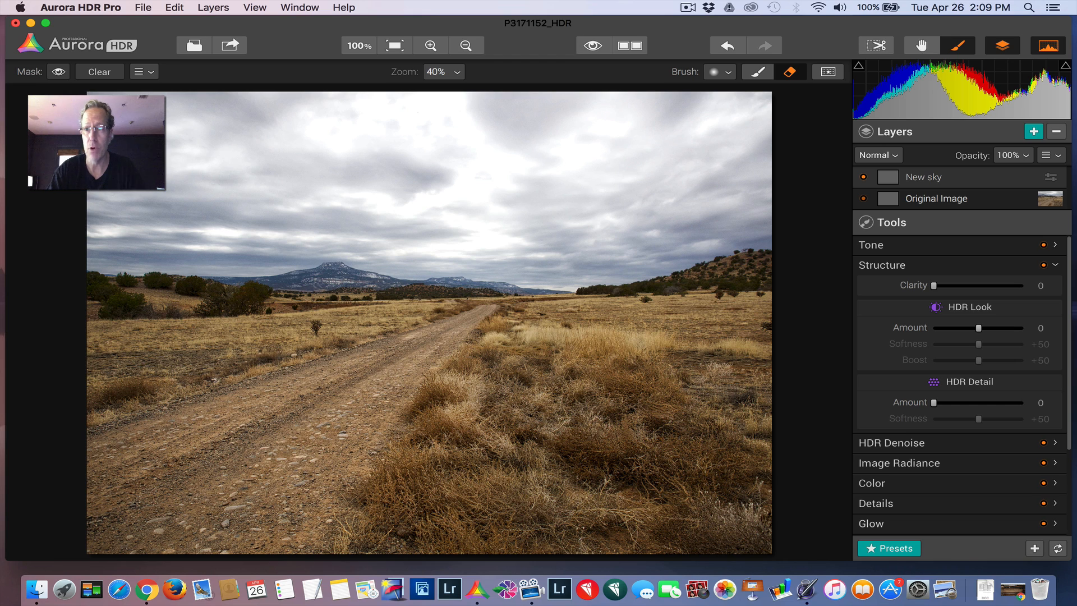
pyautogui.click(1054, 154)
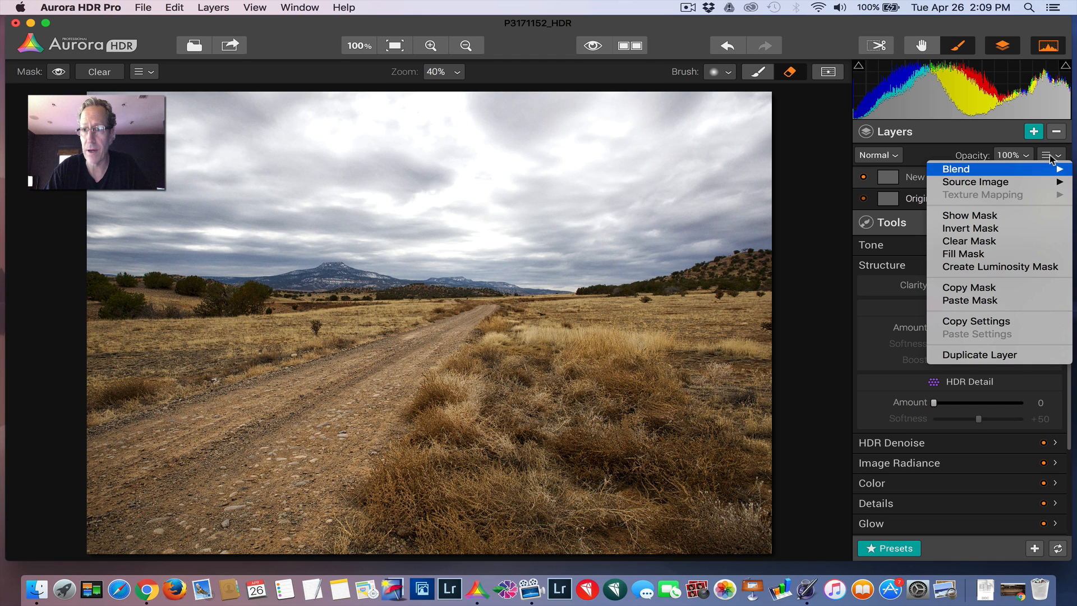
pyautogui.moveTo(975, 182)
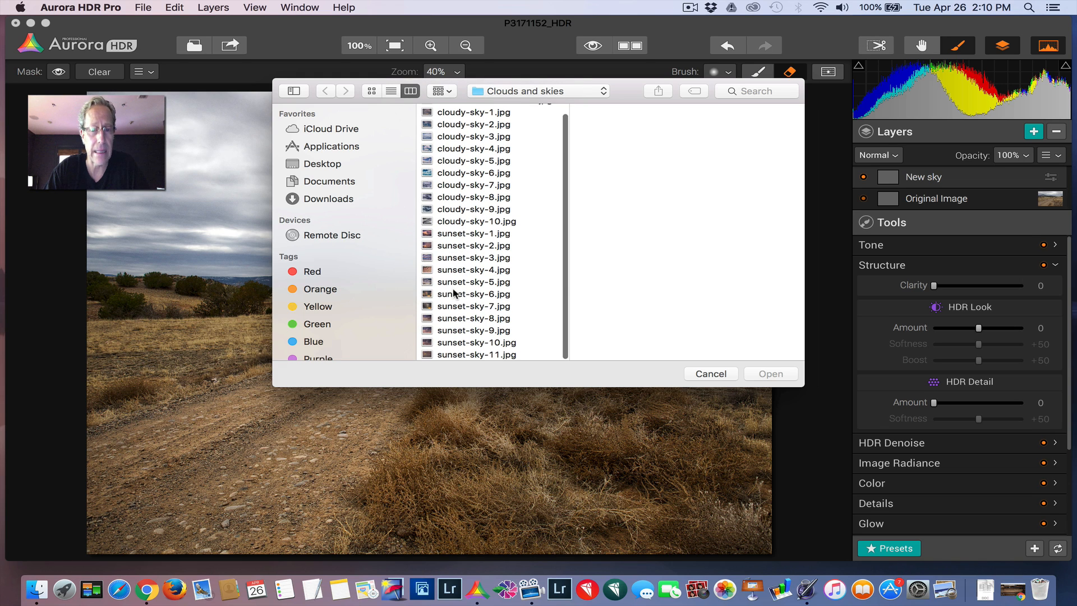
# Step: Load Austin-lake-view-sunset.jpg as the New sky layer's source image after previewing sunset photos
pyautogui.click(473, 269)
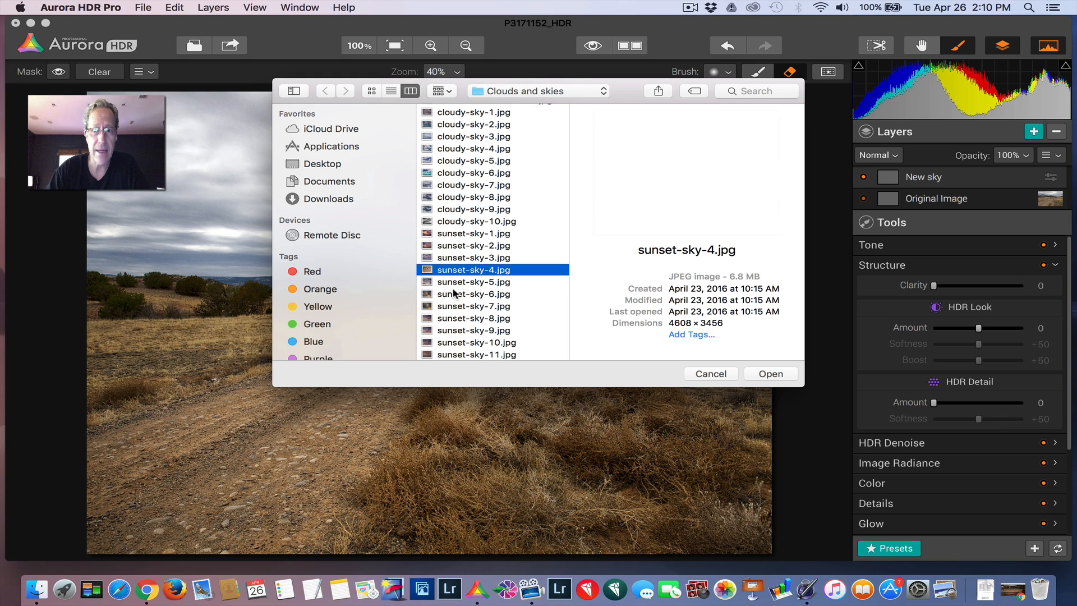
pyautogui.click(474, 246)
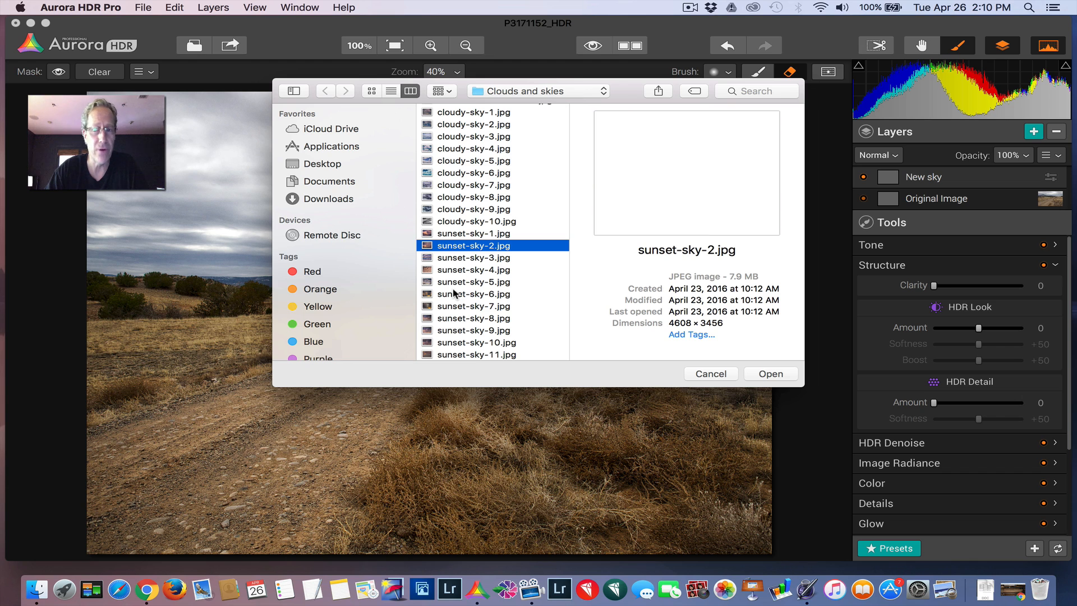
pyautogui.click(472, 235)
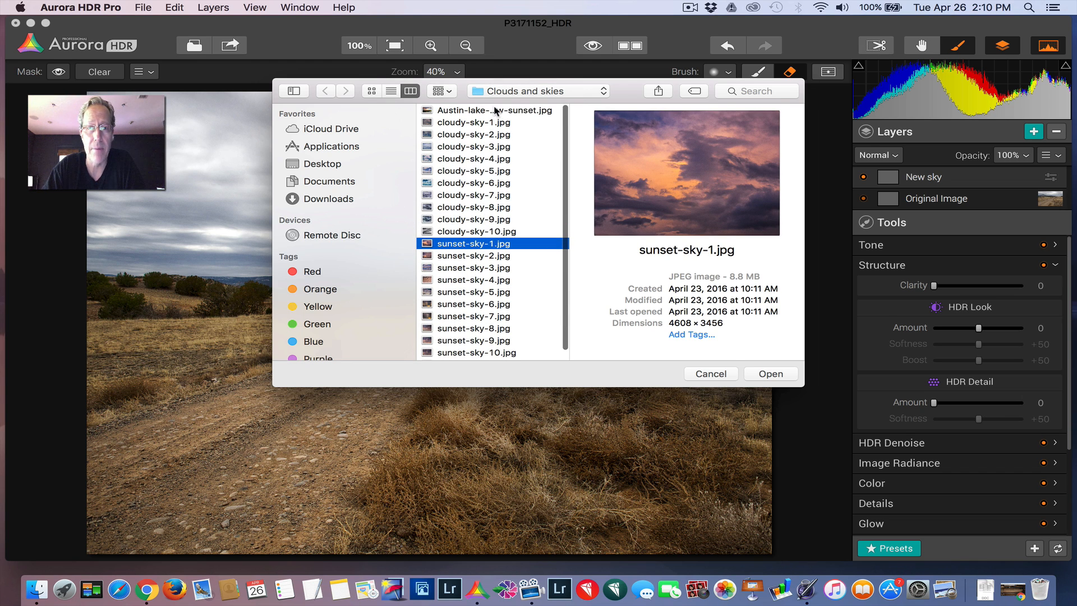
pyautogui.click(493, 111)
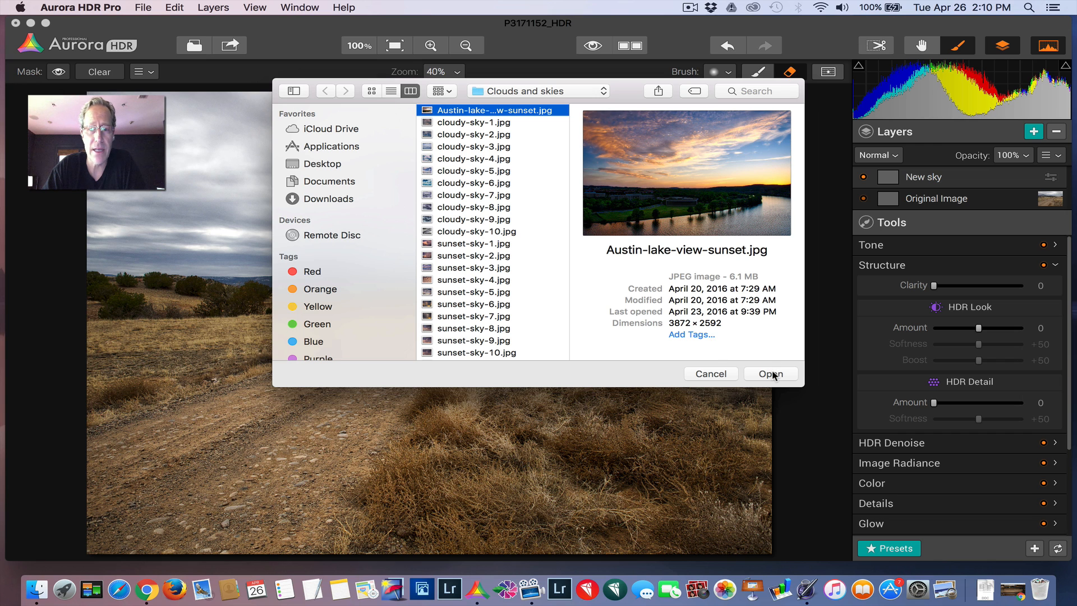
pyautogui.click(769, 373)
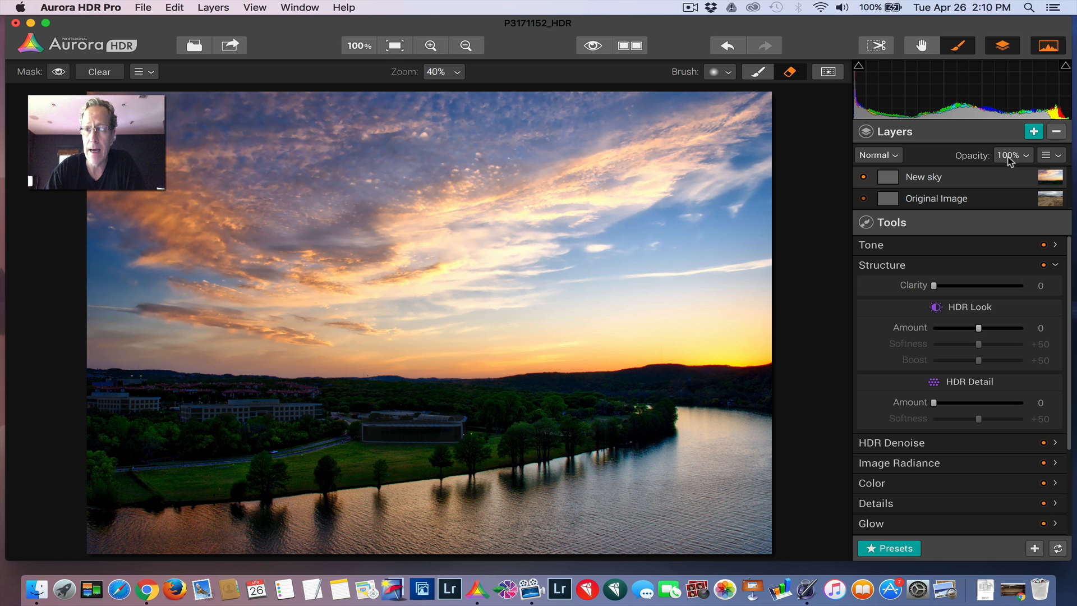
# Step: Lower the New sky layer's opacity gradually down to 38%
pyautogui.moveTo(1058, 180); pyautogui.dragTo(1023, 181)
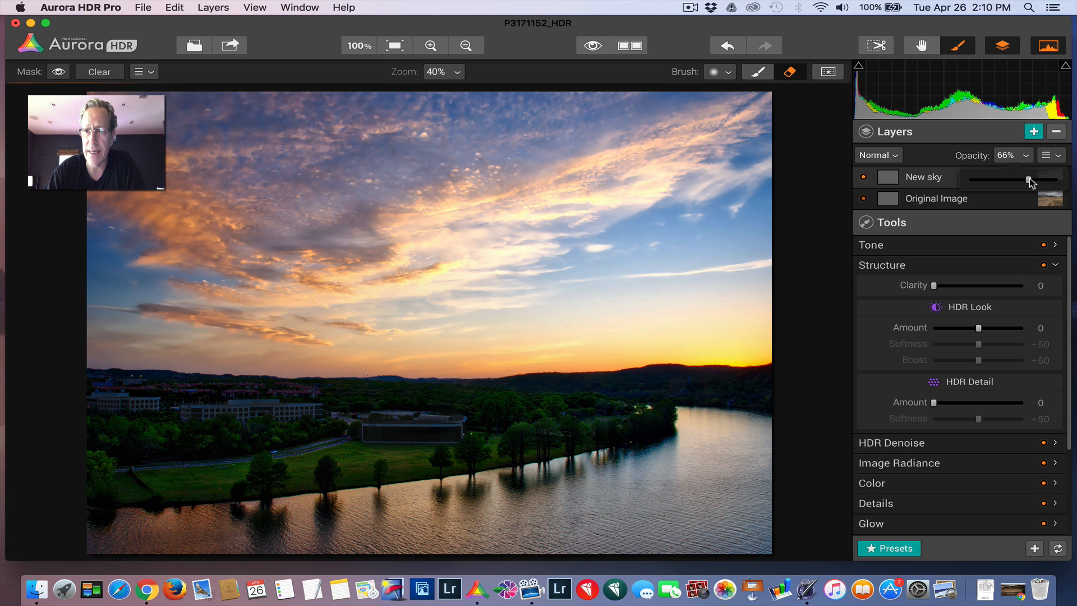
pyautogui.moveTo(1029, 180); pyautogui.dragTo(1016, 179)
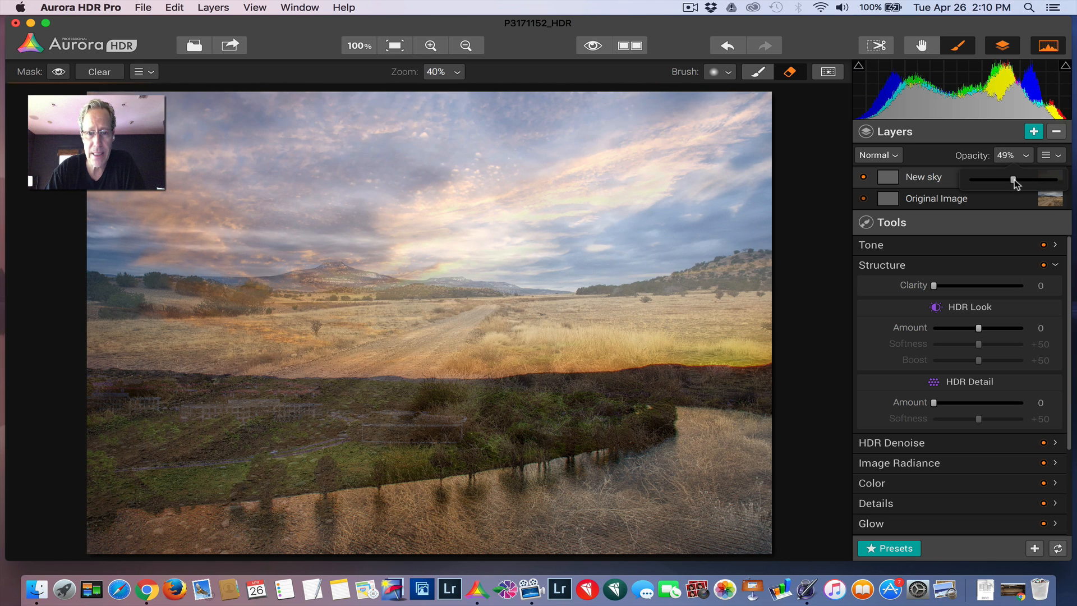
pyautogui.moveTo(1032, 179); pyautogui.dragTo(1006, 179)
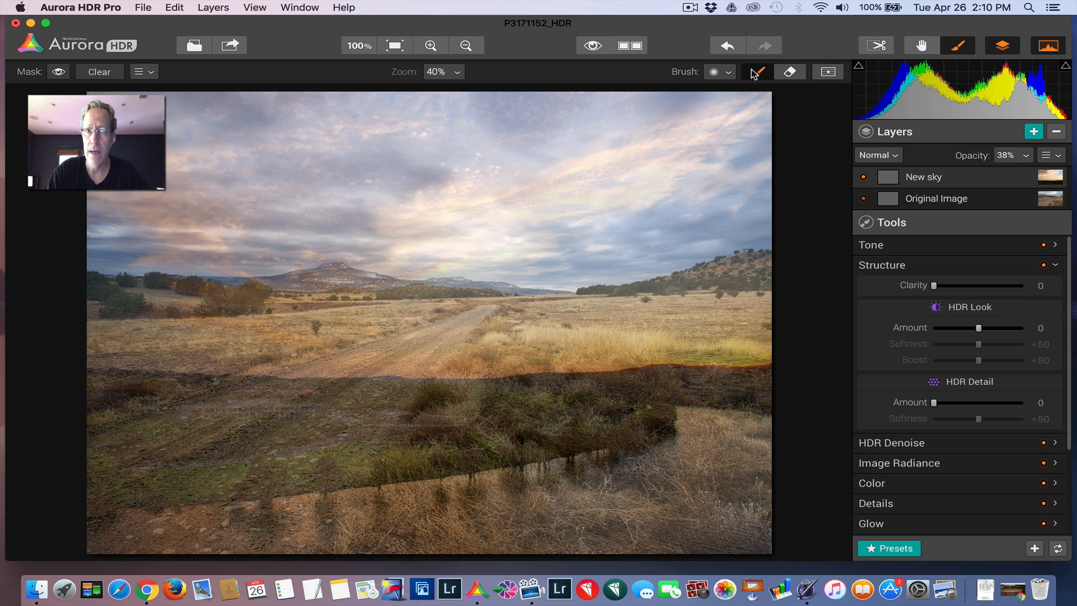
# Step: Invert the New sky mask and brush the sunset clouds back in across the sky area
pyautogui.click(728, 71)
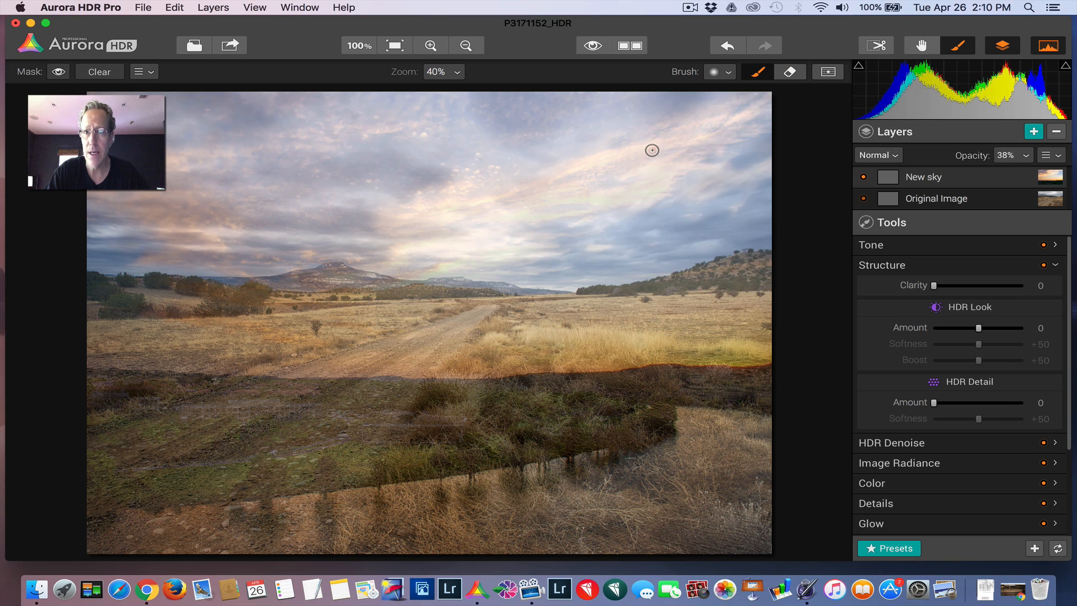
pyautogui.moveTo(650, 150); pyautogui.dragTo(613, 180)
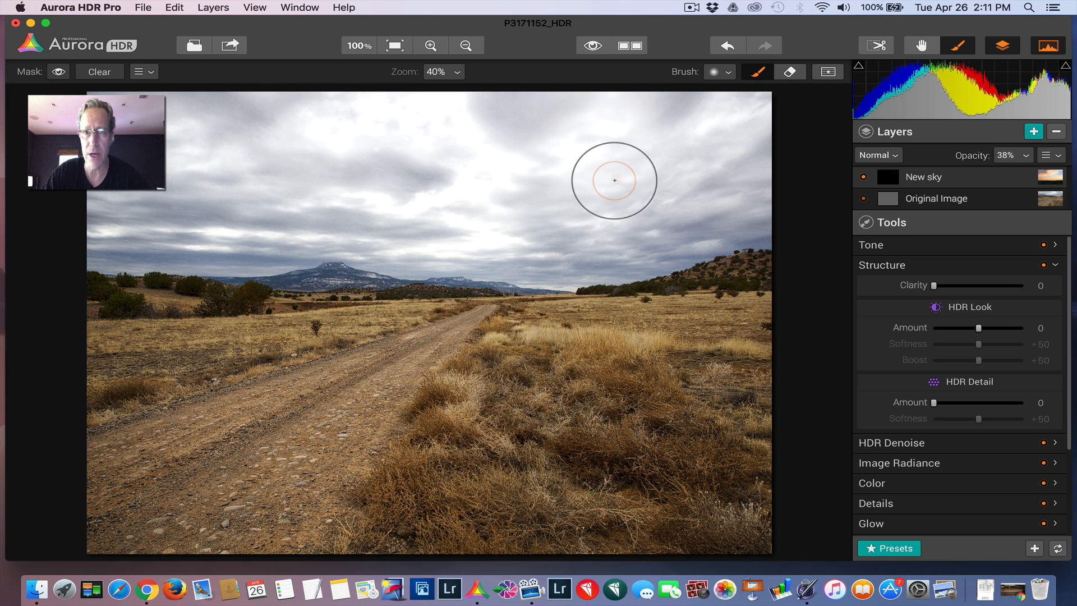
pyautogui.moveTo(613, 179); pyautogui.dragTo(648, 224)
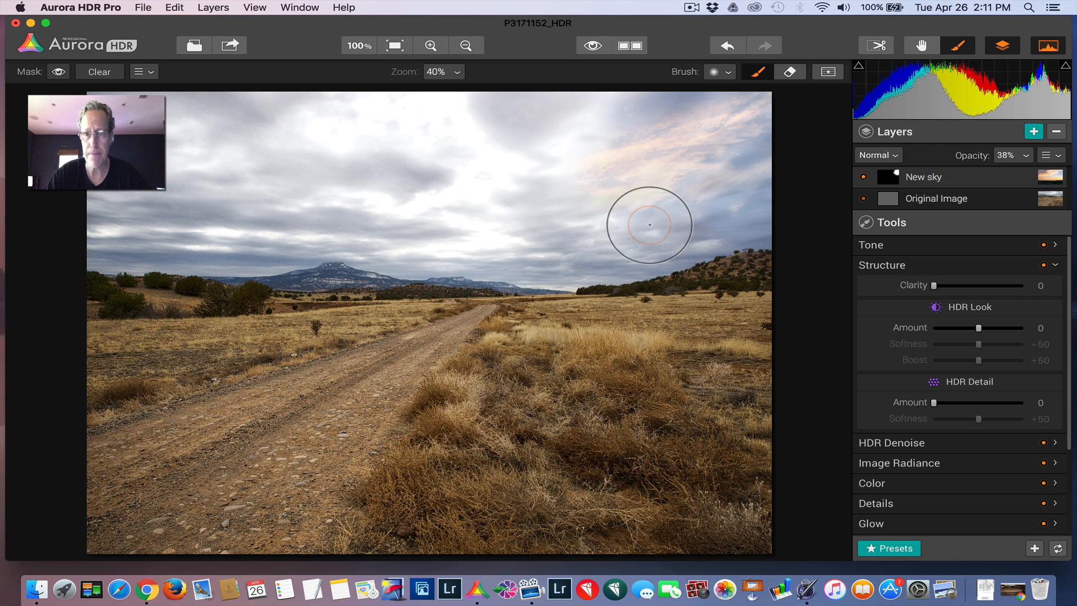
pyautogui.moveTo(650, 224); pyautogui.dragTo(301, 227)
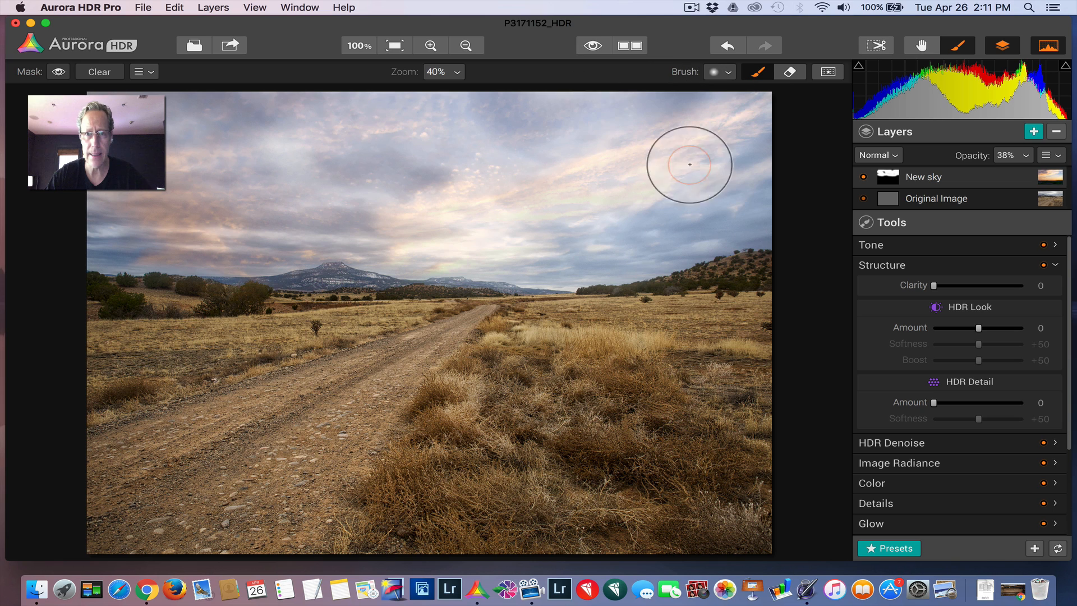
pyautogui.moveTo(169, 234)
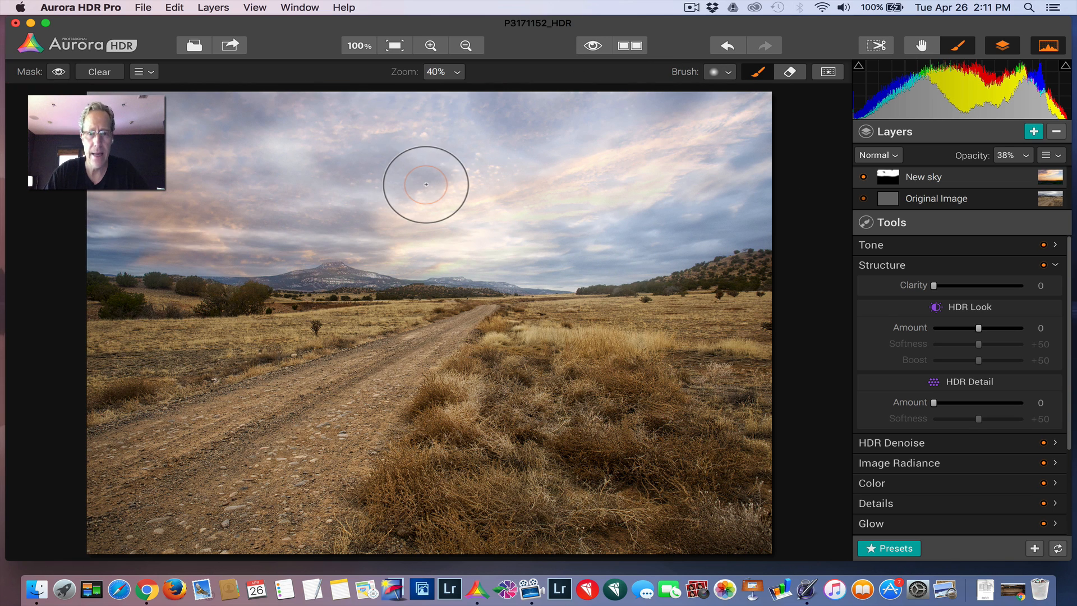
pyautogui.moveTo(601, 181)
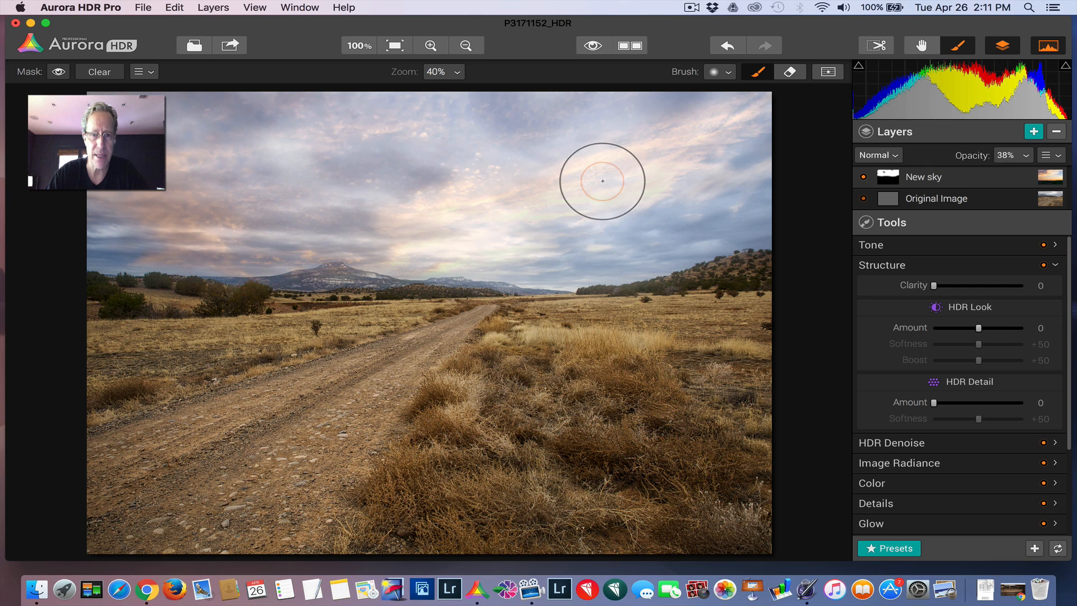
# Step: Check the painted mask with the red overlay, then hide the overlay again
pyautogui.click(57, 72)
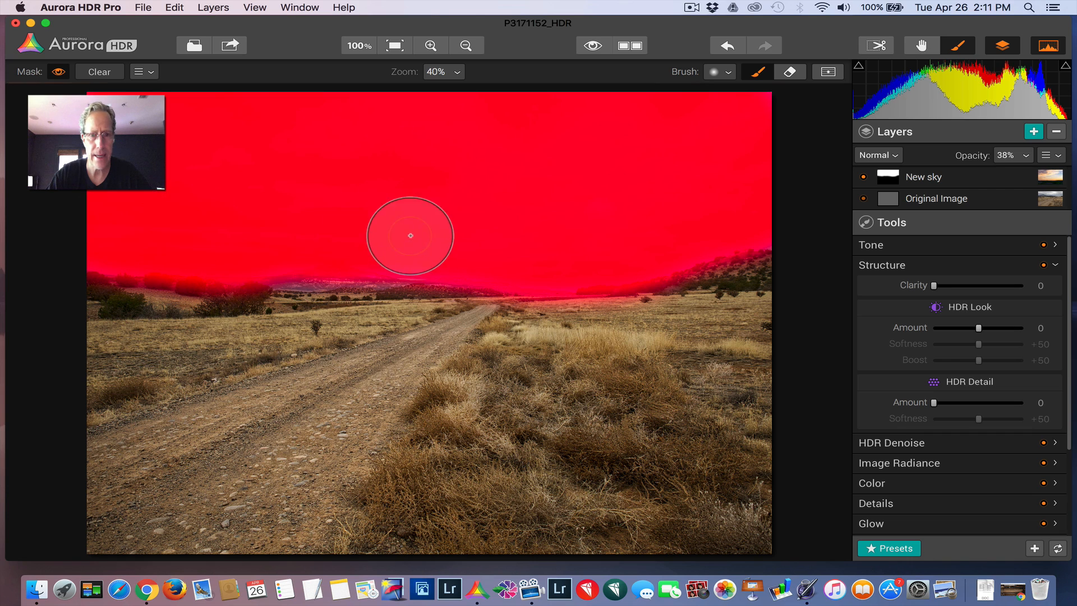
pyautogui.moveTo(758, 176)
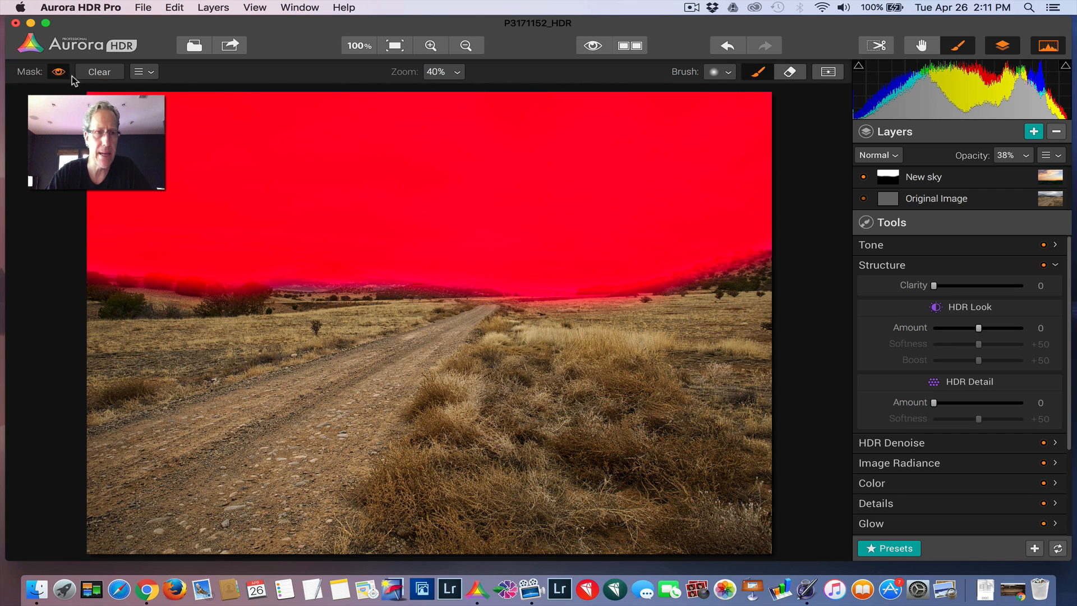
pyautogui.click(58, 72)
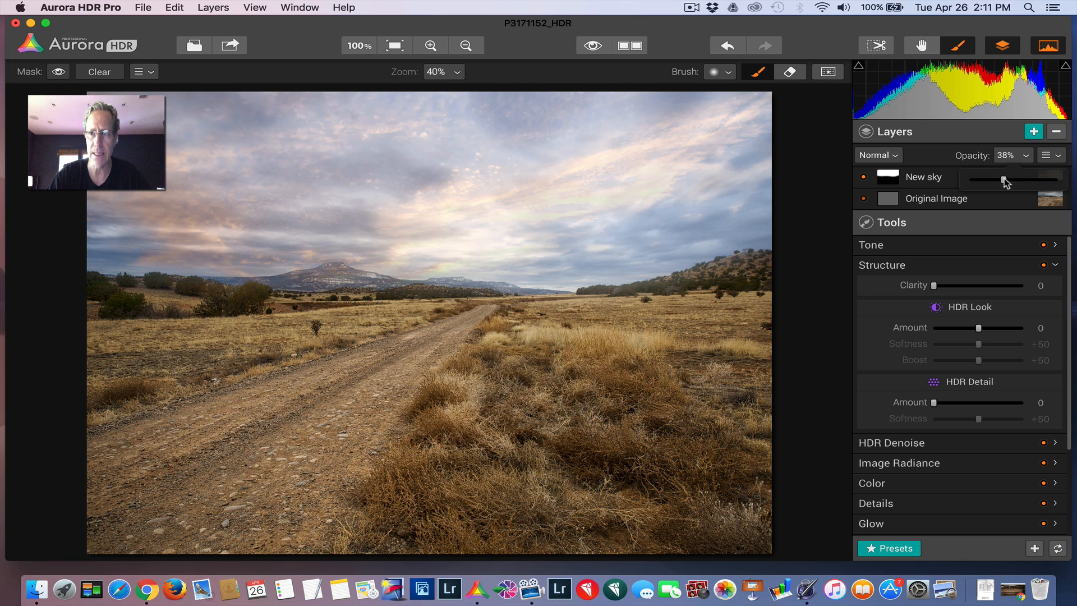
# Step: Restore the New sky opacity and toggle the mask overlay while erasing over the mountain
pyautogui.moveTo(1007, 180); pyautogui.dragTo(1061, 179)
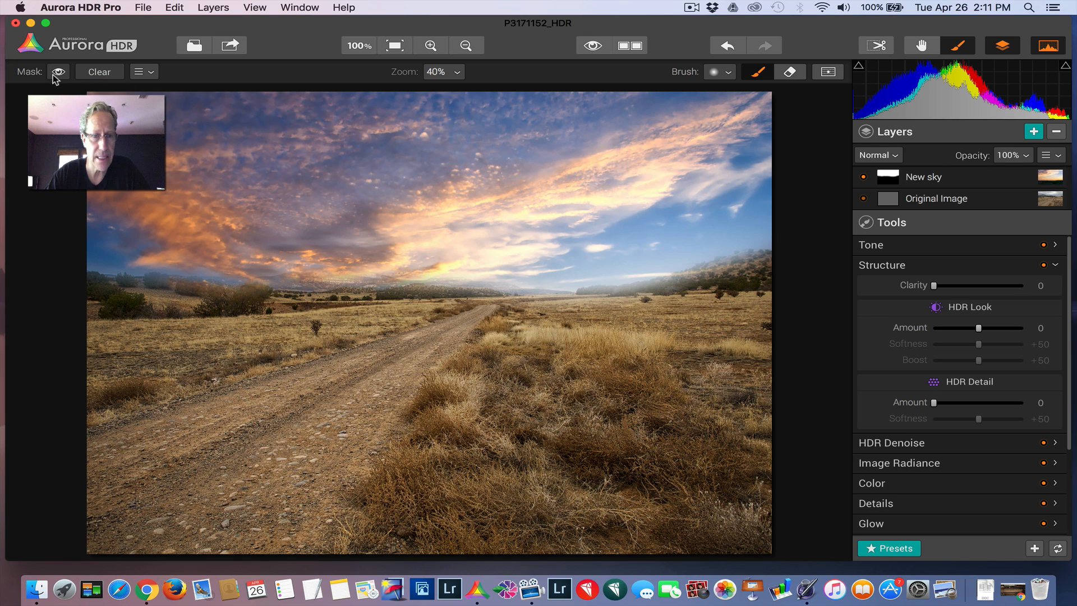
pyautogui.click(57, 72)
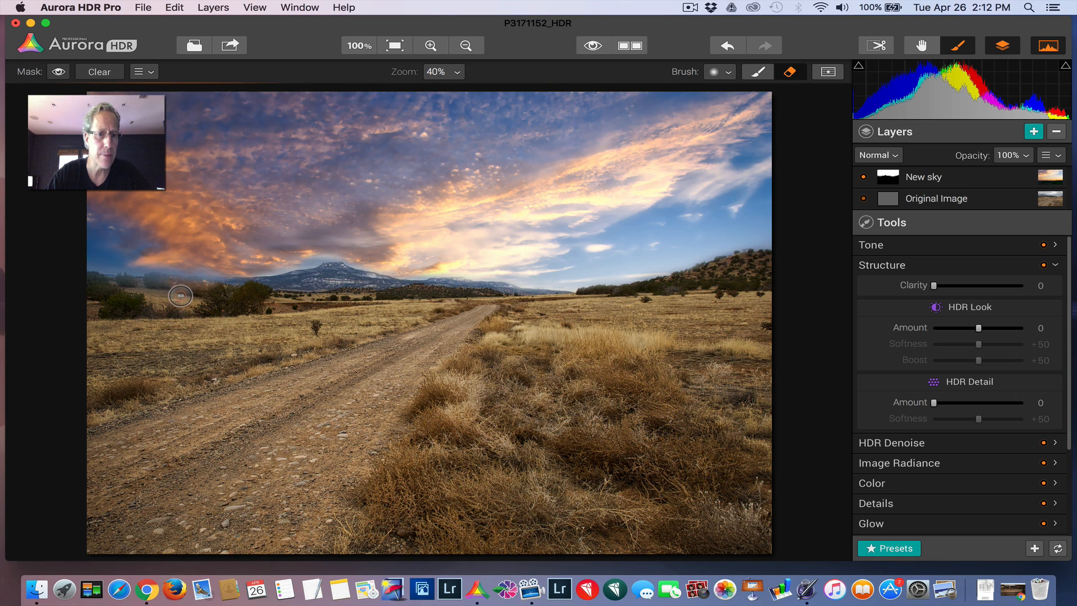
pyautogui.moveTo(130, 305)
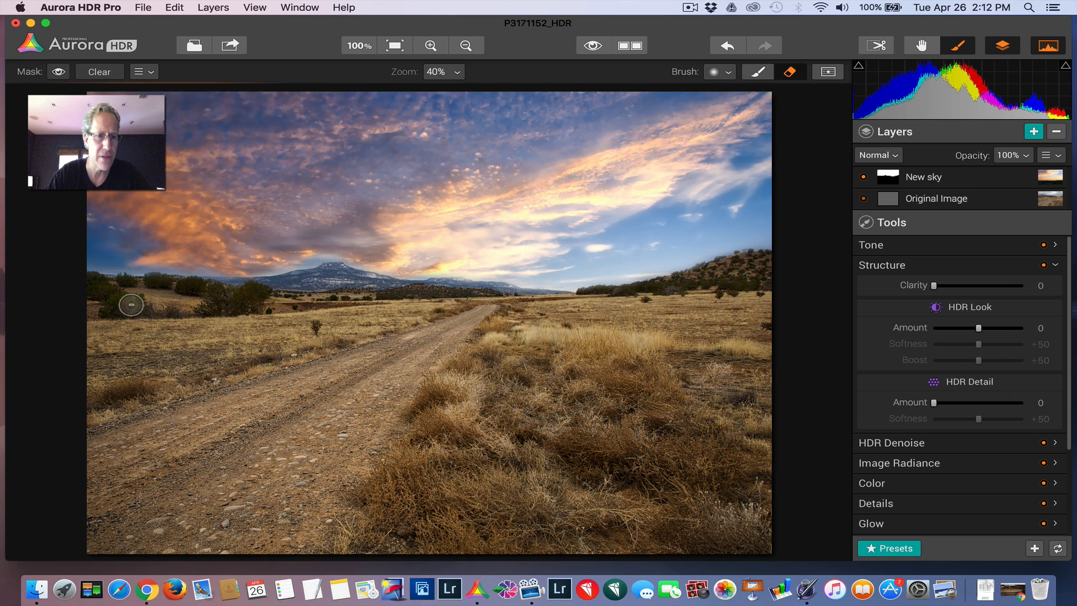
pyautogui.moveTo(457, 203)
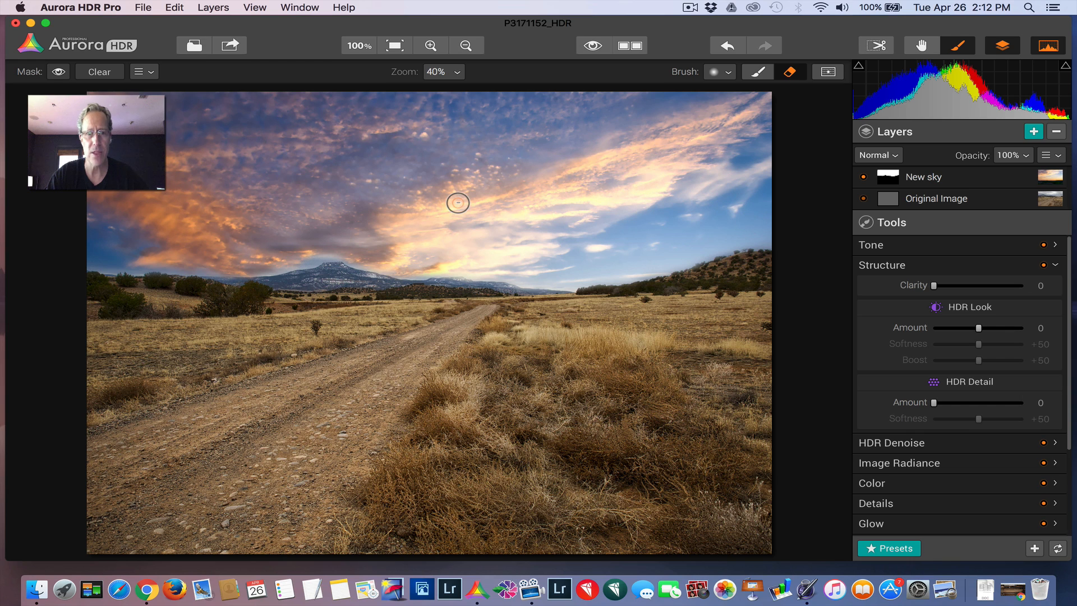
pyautogui.click(58, 72)
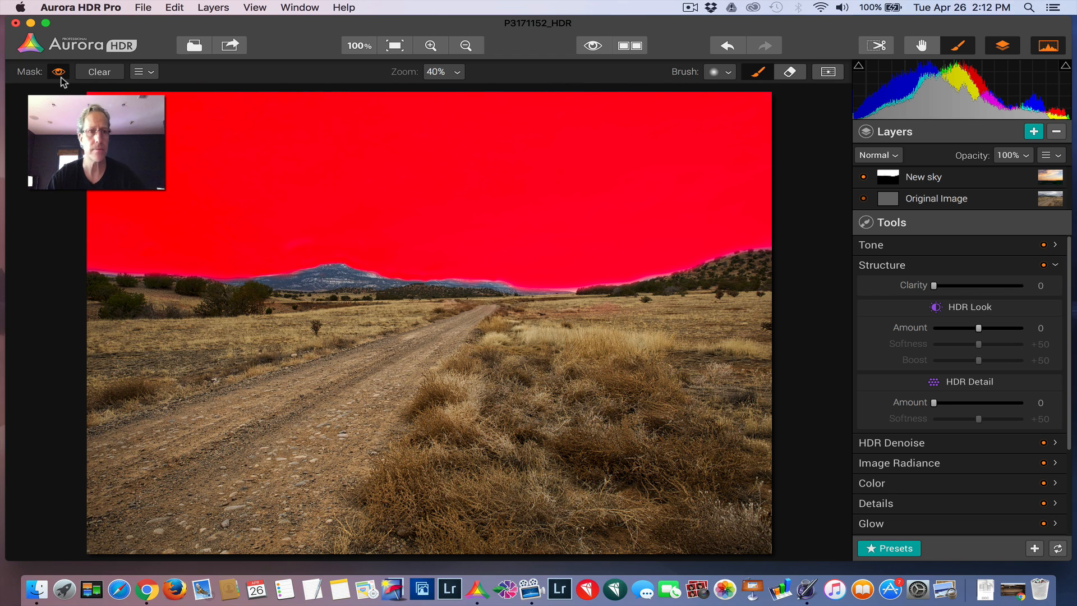
# Step: Refine the mask along the ridges with the eraser brush, checking coverage via the overlay
pyautogui.click(58, 72)
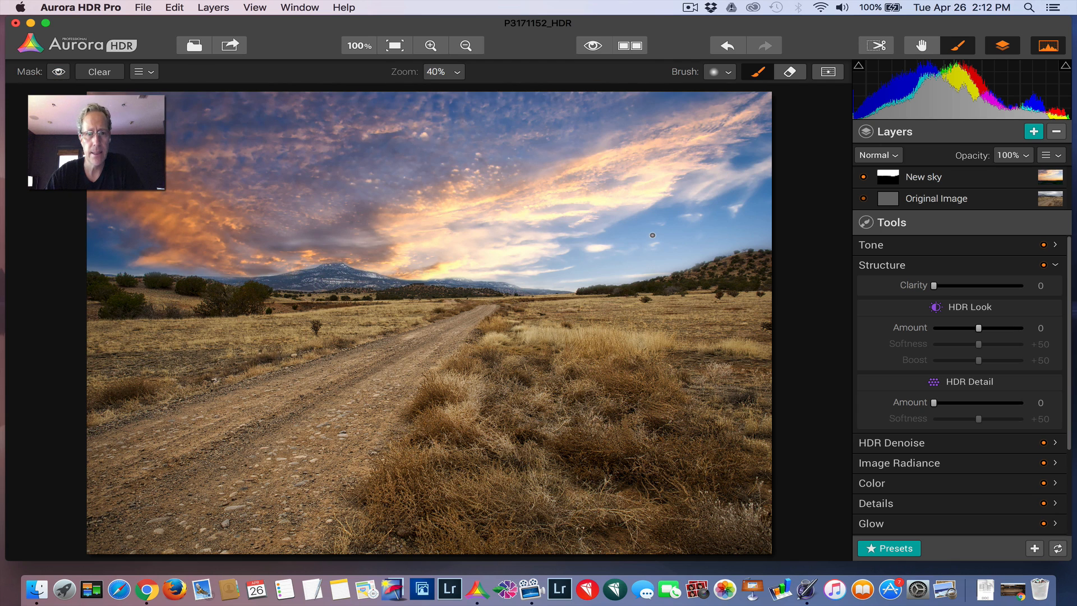
pyautogui.click(790, 71)
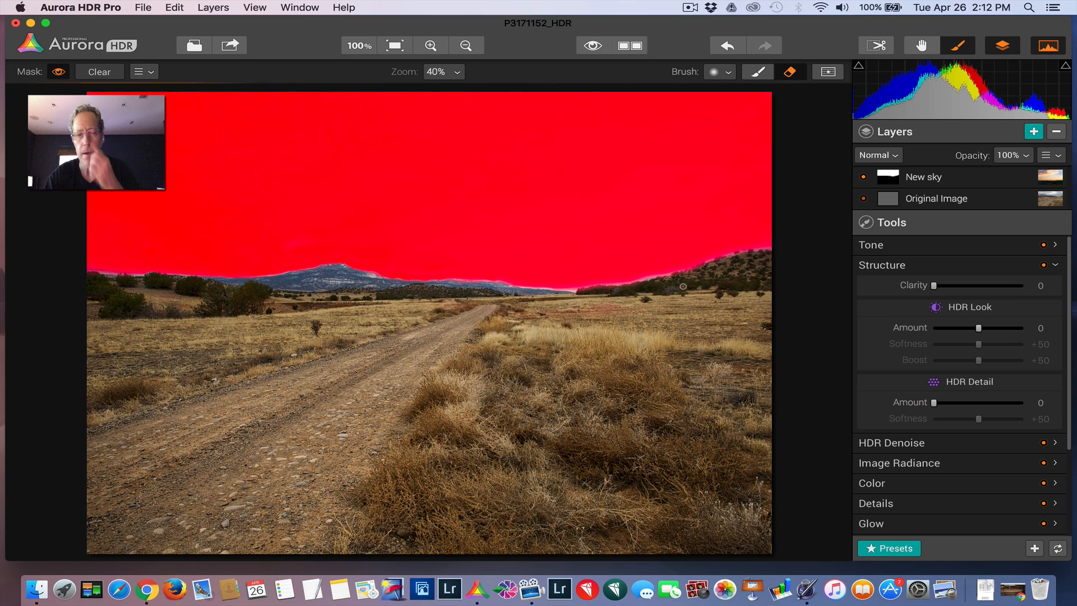
pyautogui.click(58, 72)
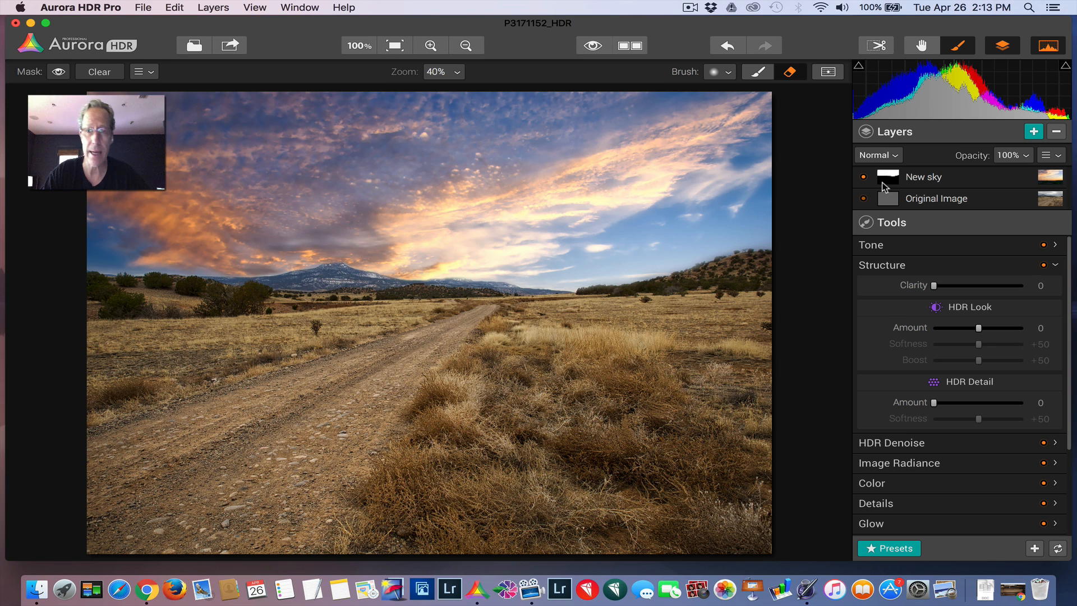
pyautogui.moveTo(934, 190)
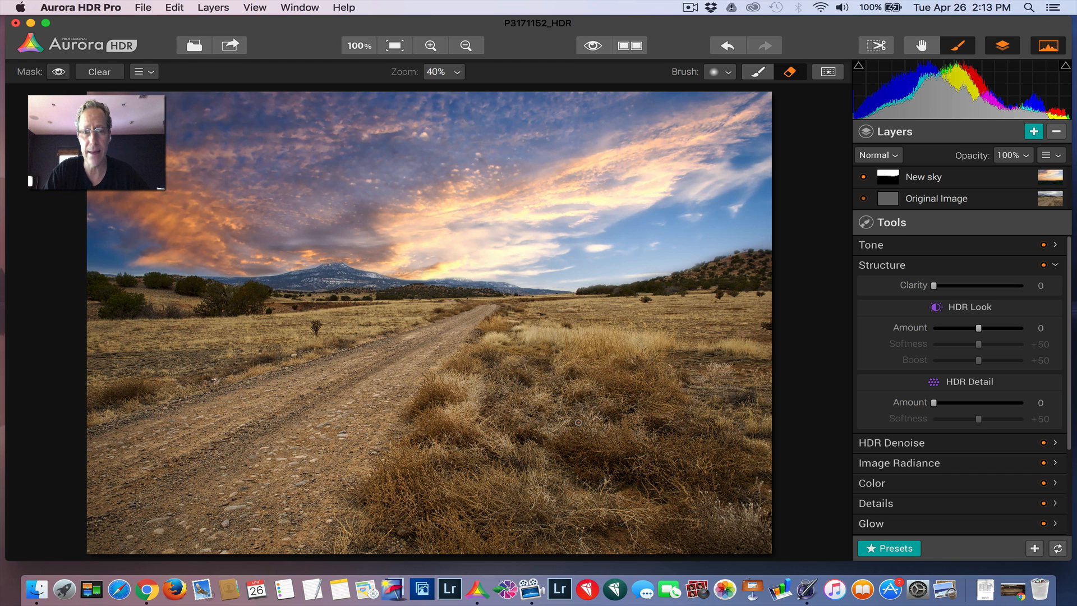
pyautogui.click(864, 176)
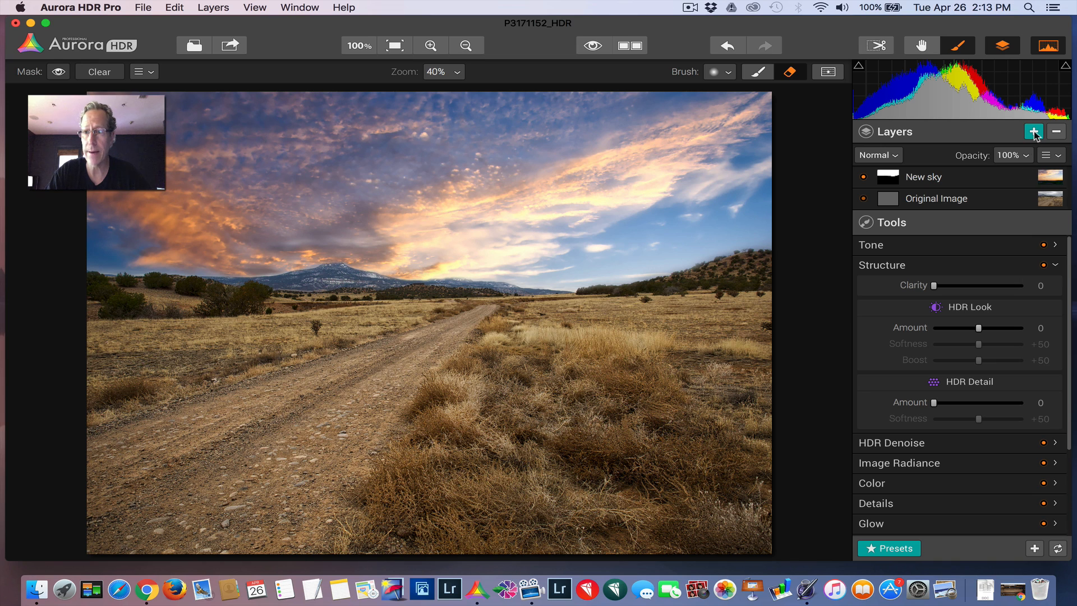
# Step: Add a Foreground layer above New sky and give it a mask via the layer menu
pyautogui.click(1033, 131)
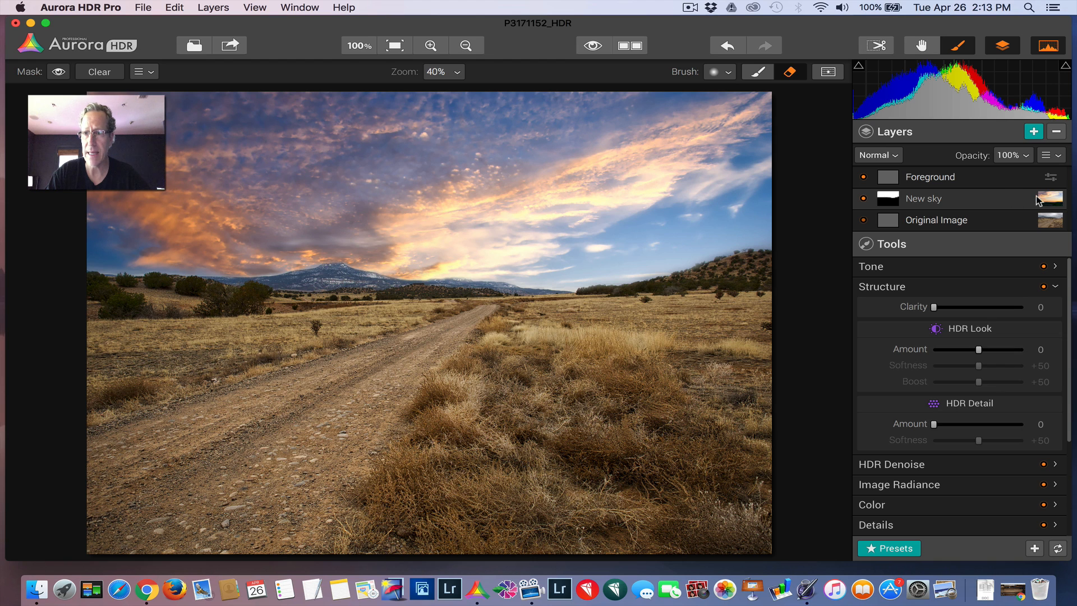
pyautogui.click(1051, 155)
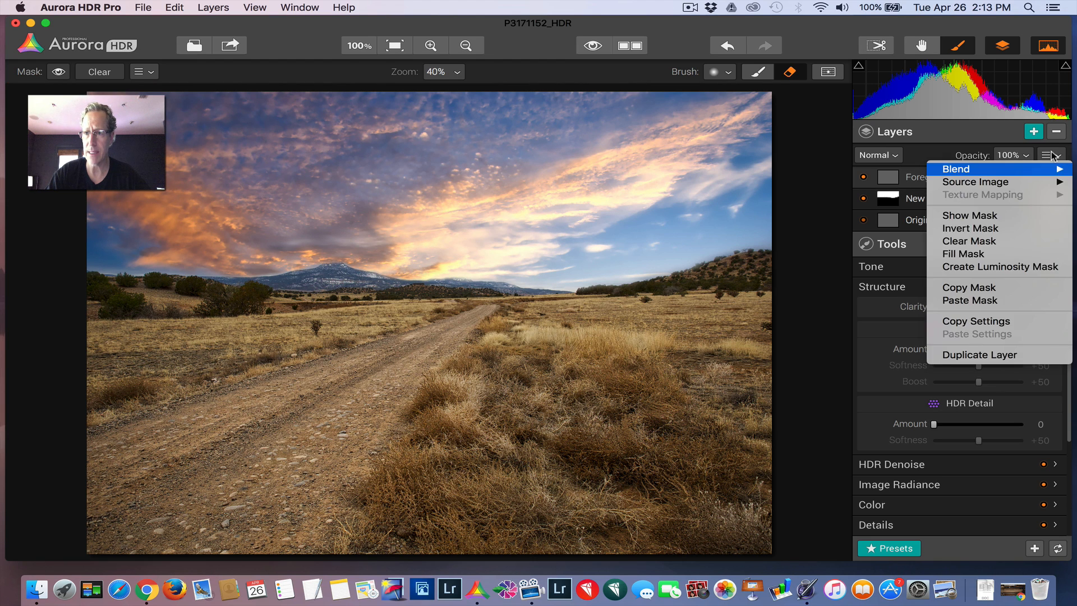
pyautogui.click(983, 179)
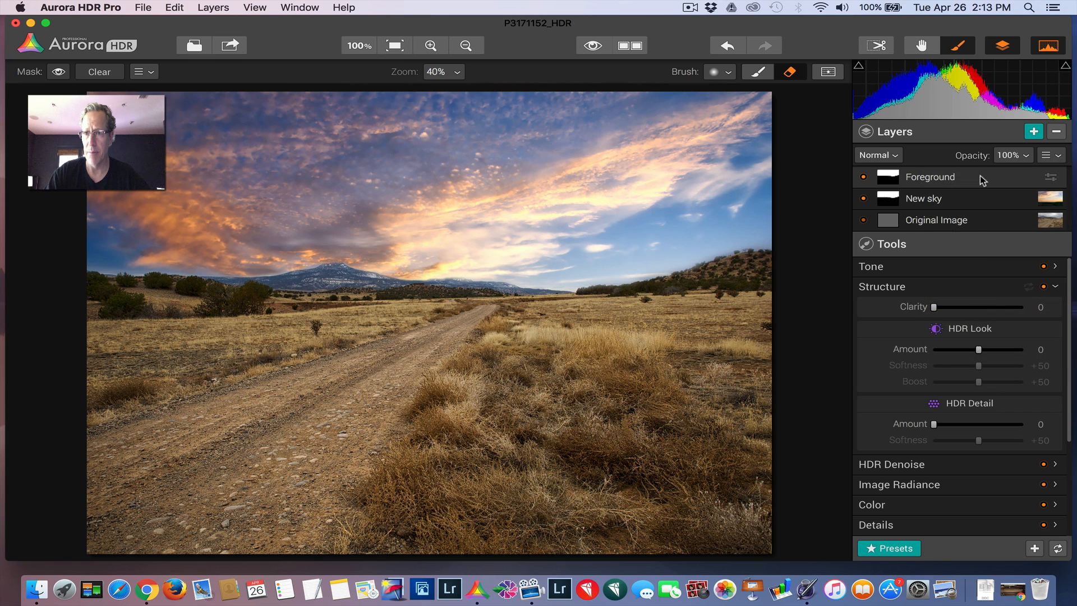
pyautogui.click(1050, 155)
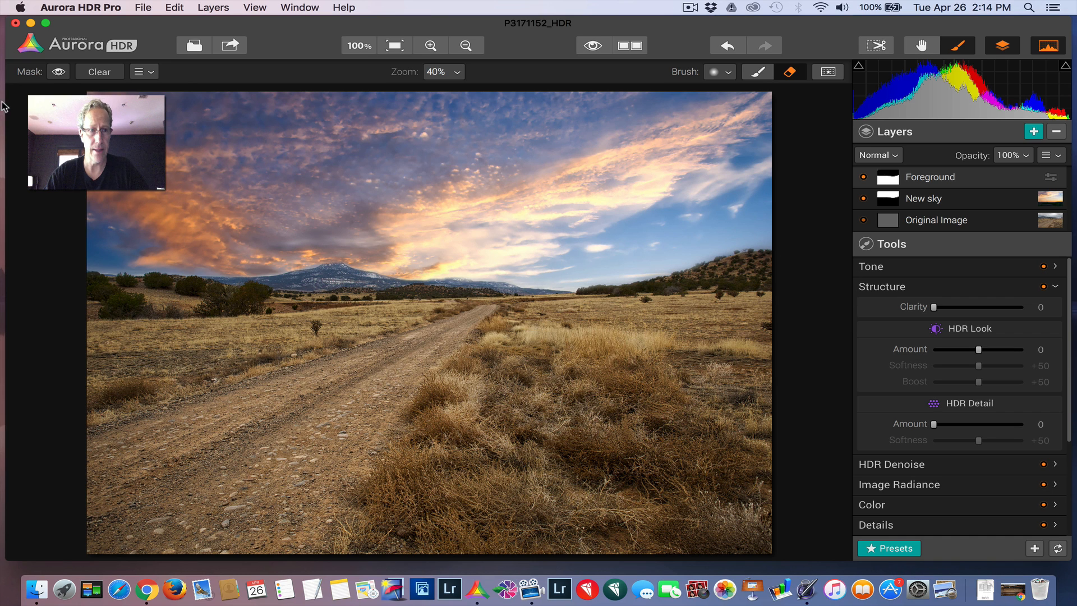
pyautogui.moveTo(923, 182)
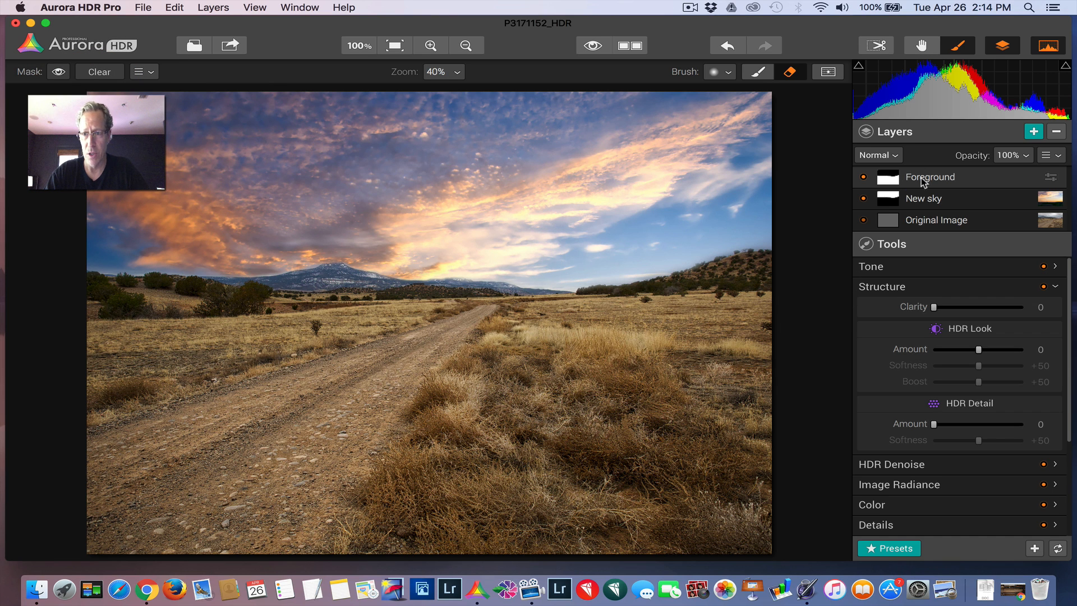
# Step: Collapse the Structure section with the Foreground layer active
pyautogui.click(882, 286)
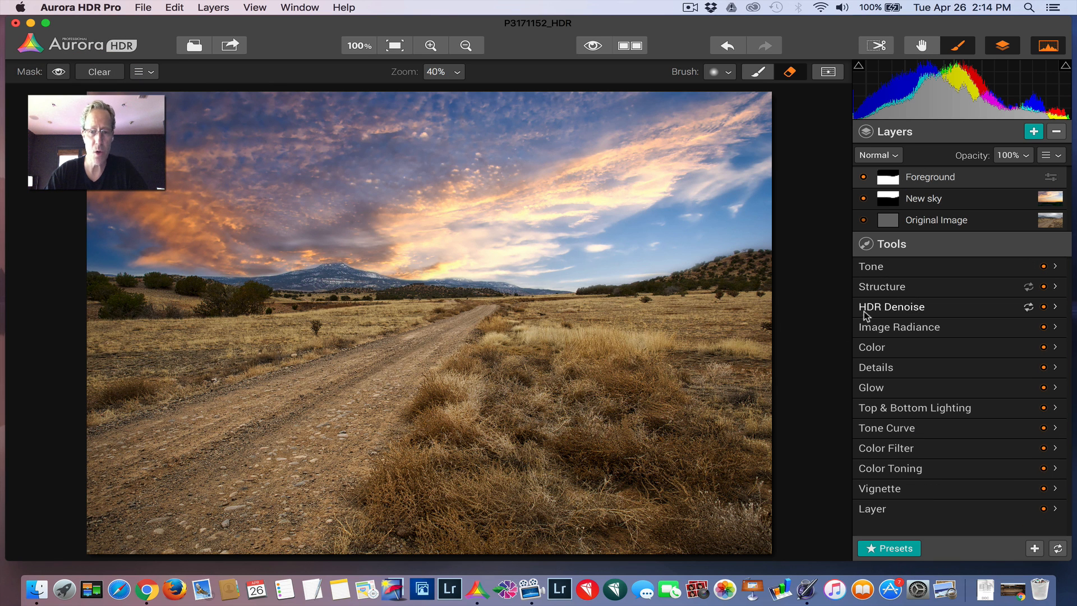
pyautogui.moveTo(596, 424)
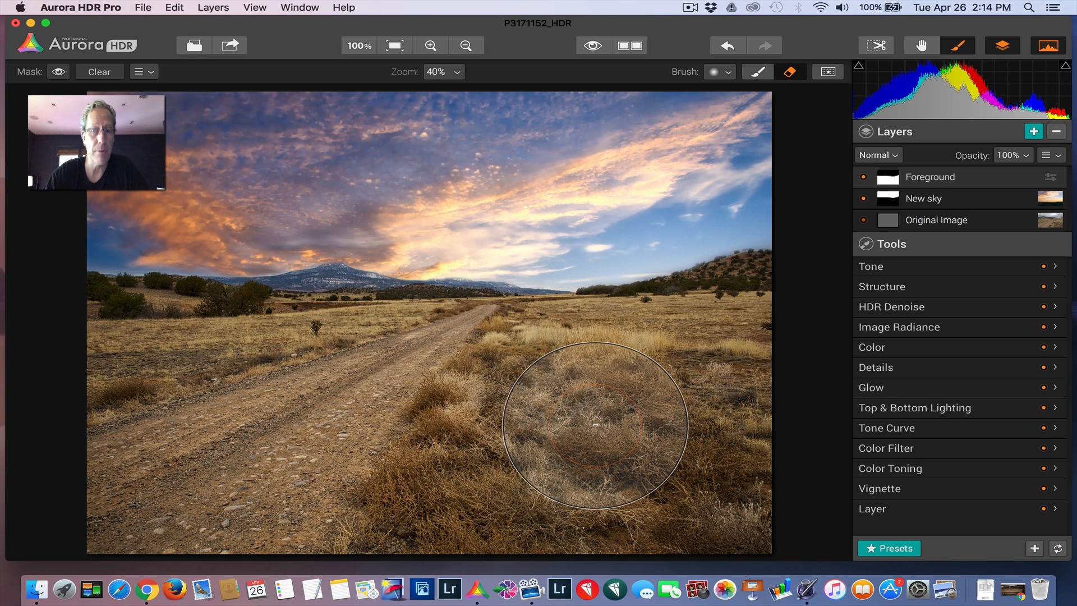
# Step: Set the Foreground layer's Color Temperature to +25 and Tint to +5
pyautogui.click(871, 347)
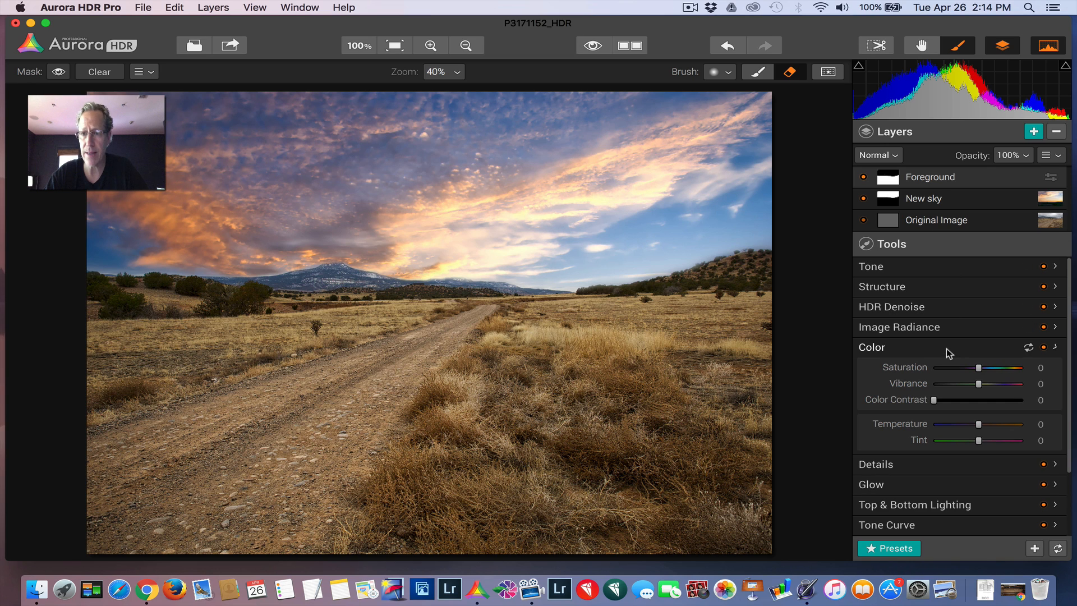
pyautogui.moveTo(981, 415)
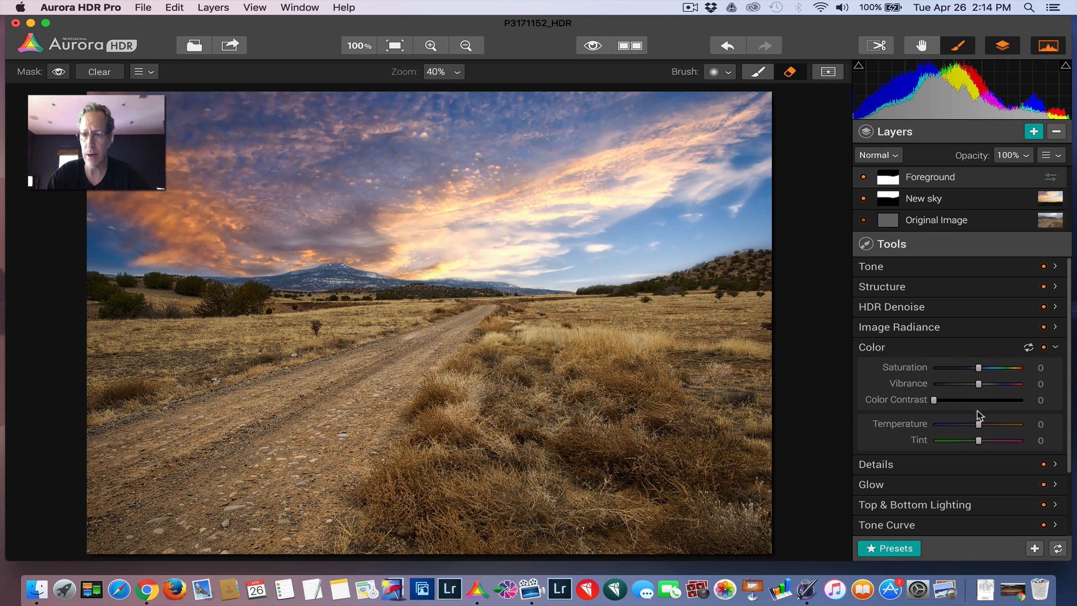
pyautogui.moveTo(979, 424); pyautogui.dragTo(984, 424)
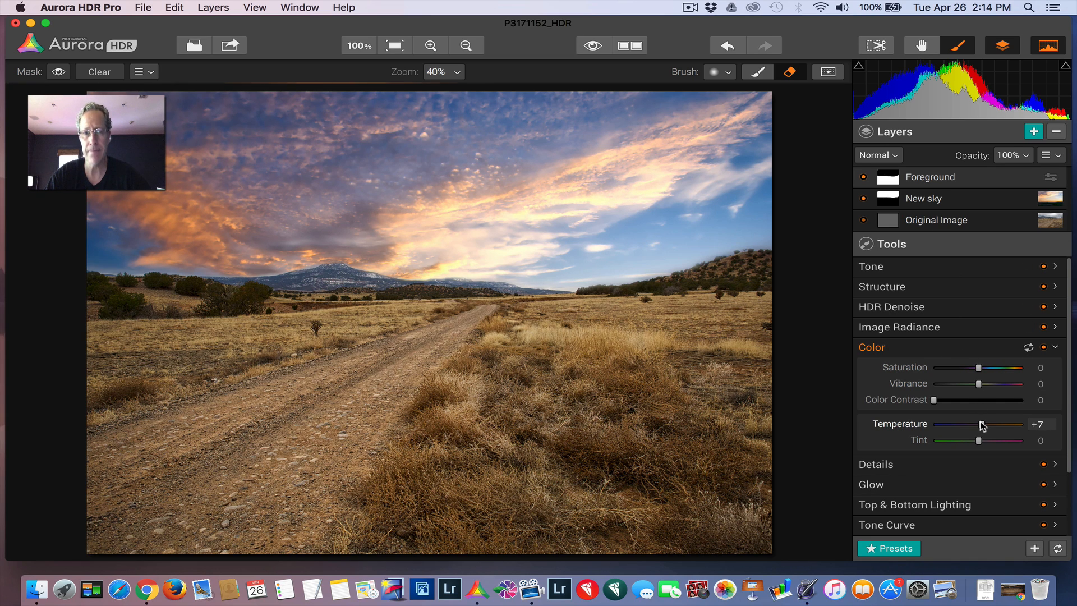
pyautogui.moveTo(980, 424); pyautogui.dragTo(990, 424)
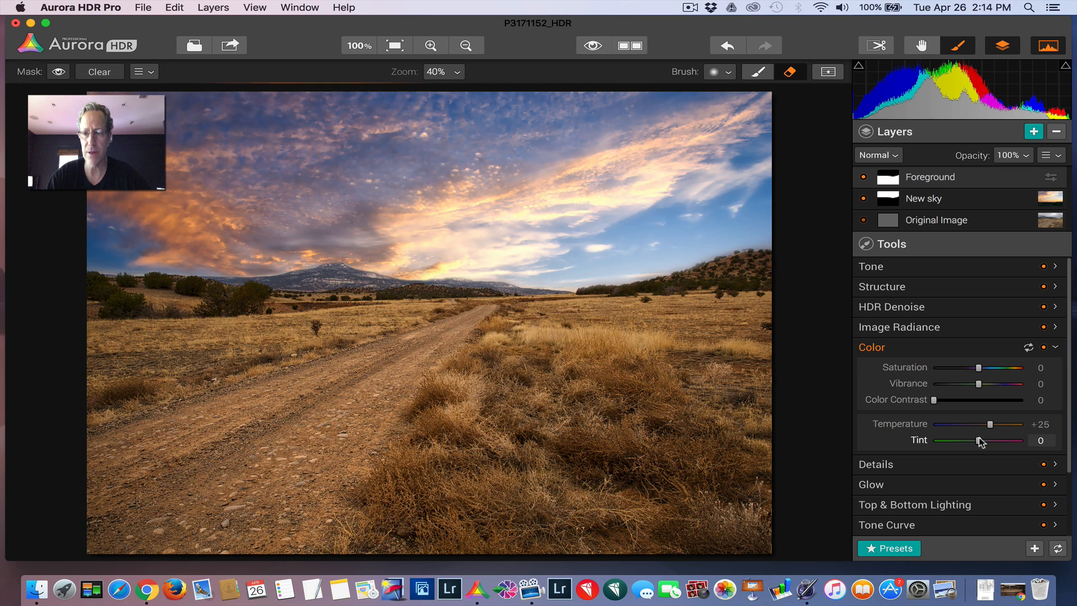
pyautogui.moveTo(978, 440); pyautogui.dragTo(984, 440)
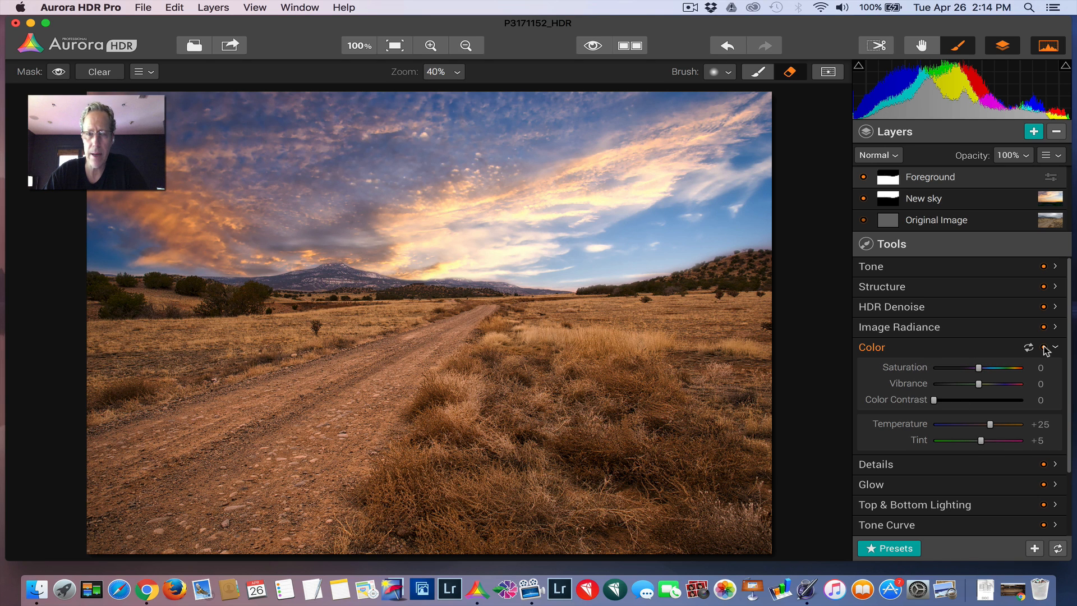
pyautogui.click(1044, 349)
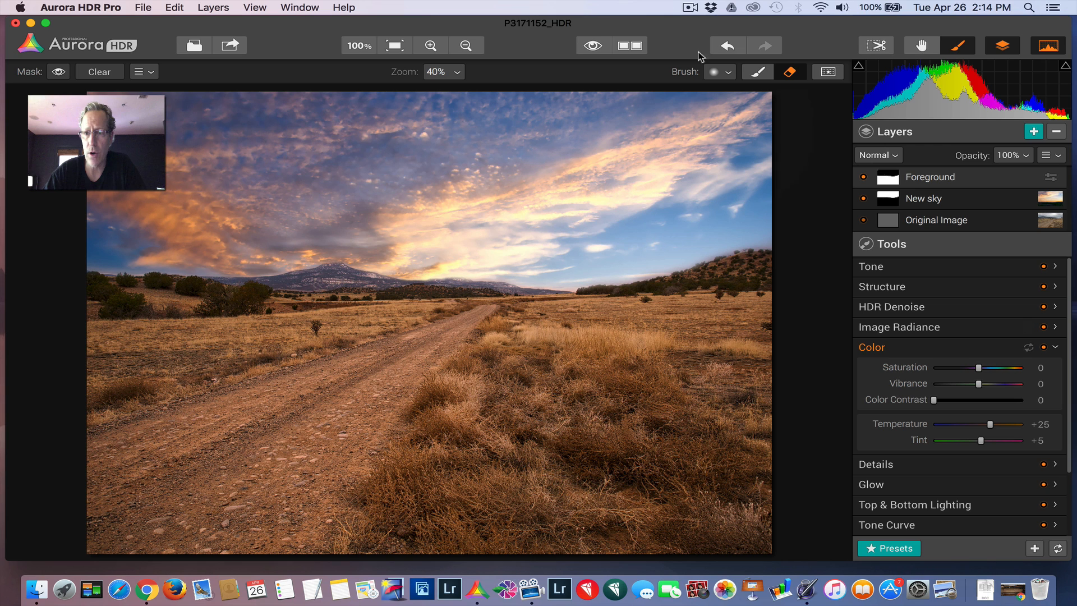
# Step: Compare against the original photo, then toggle the Foreground layer's visibility off and on
pyautogui.click(592, 45)
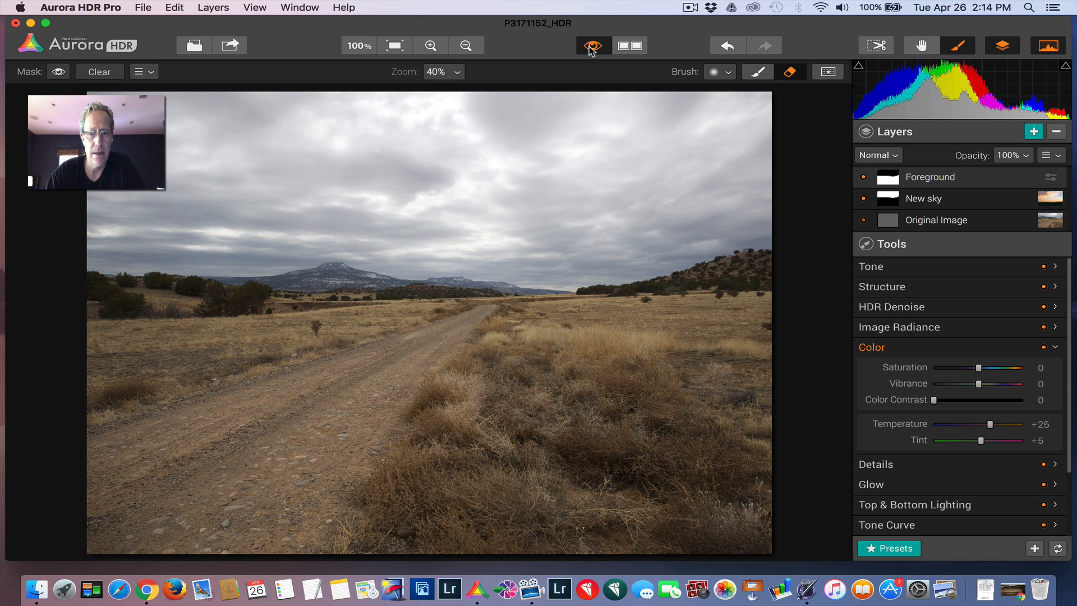
pyautogui.click(591, 45)
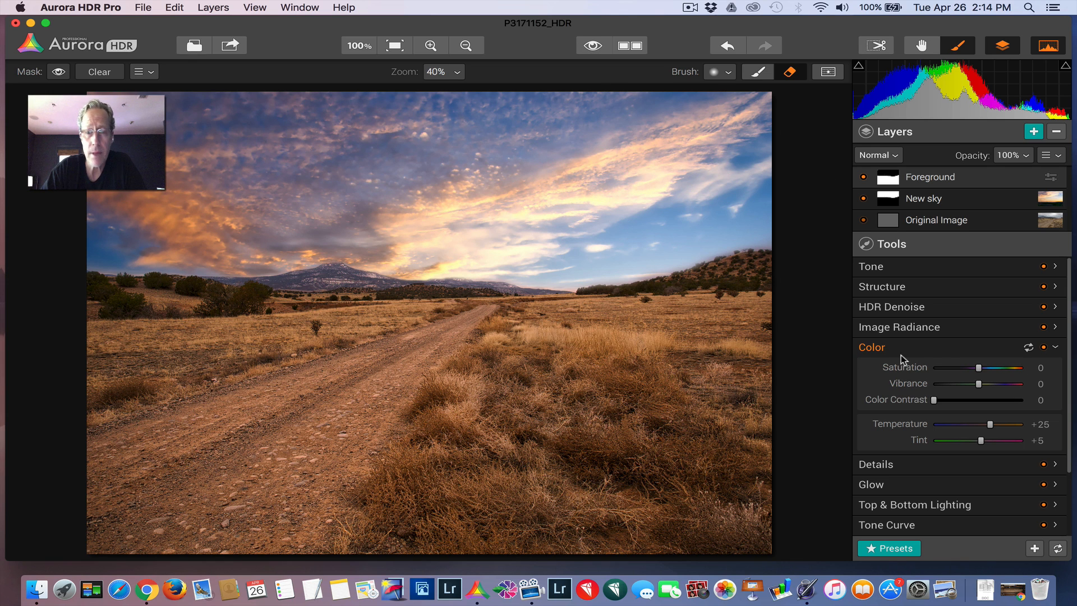
pyautogui.moveTo(830, 317)
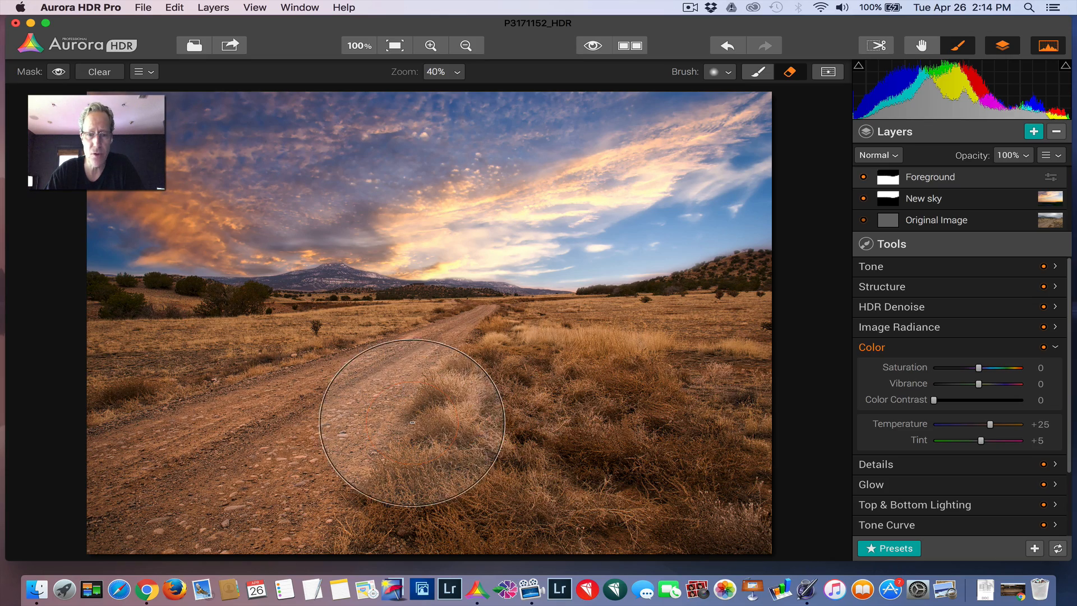
pyautogui.moveTo(405, 401)
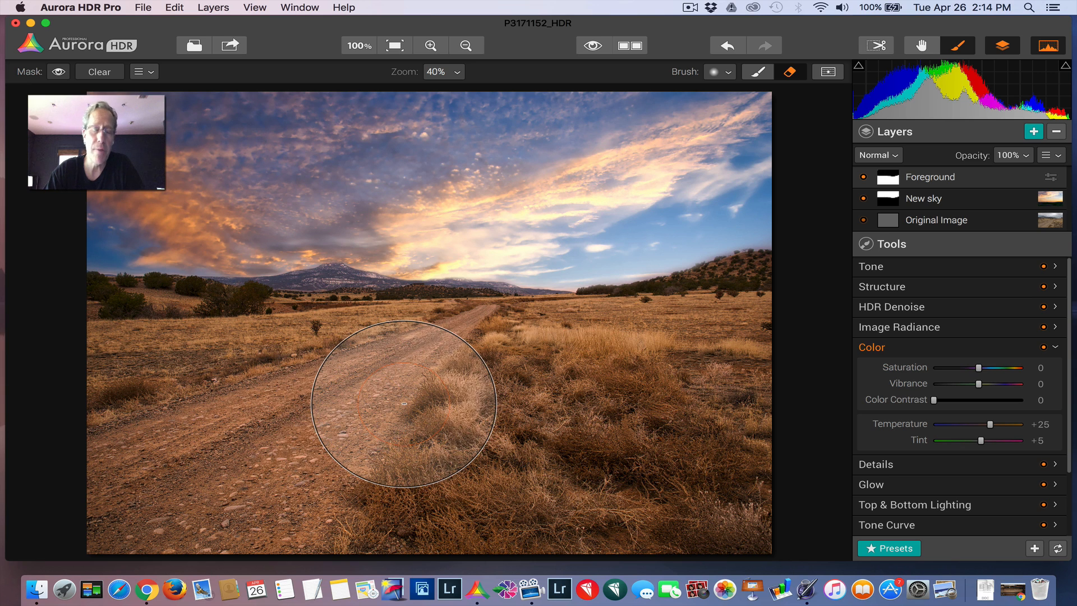
pyautogui.moveTo(513, 366)
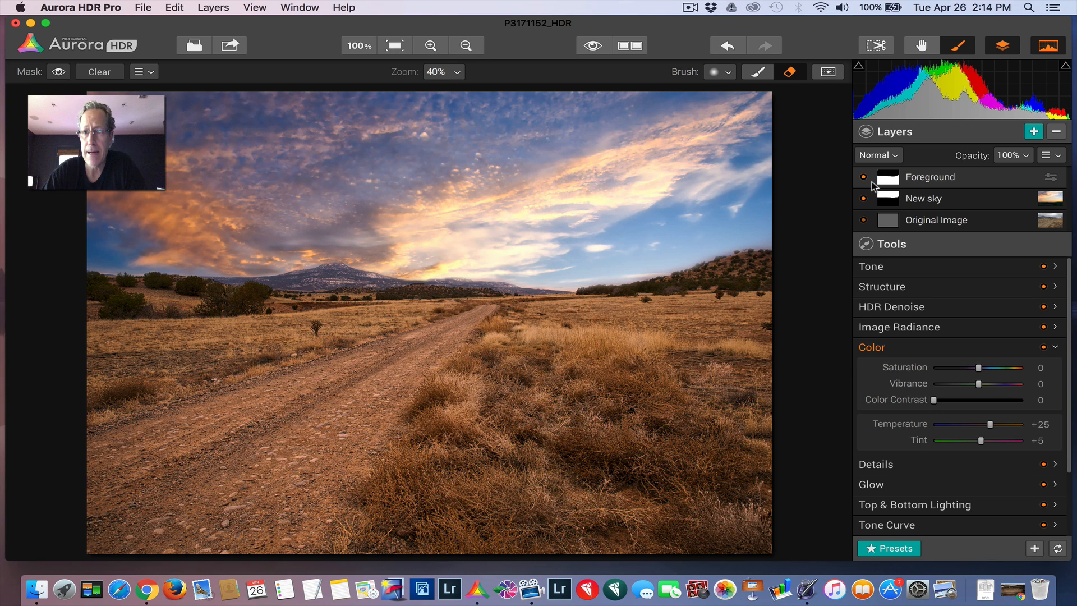
pyautogui.click(864, 176)
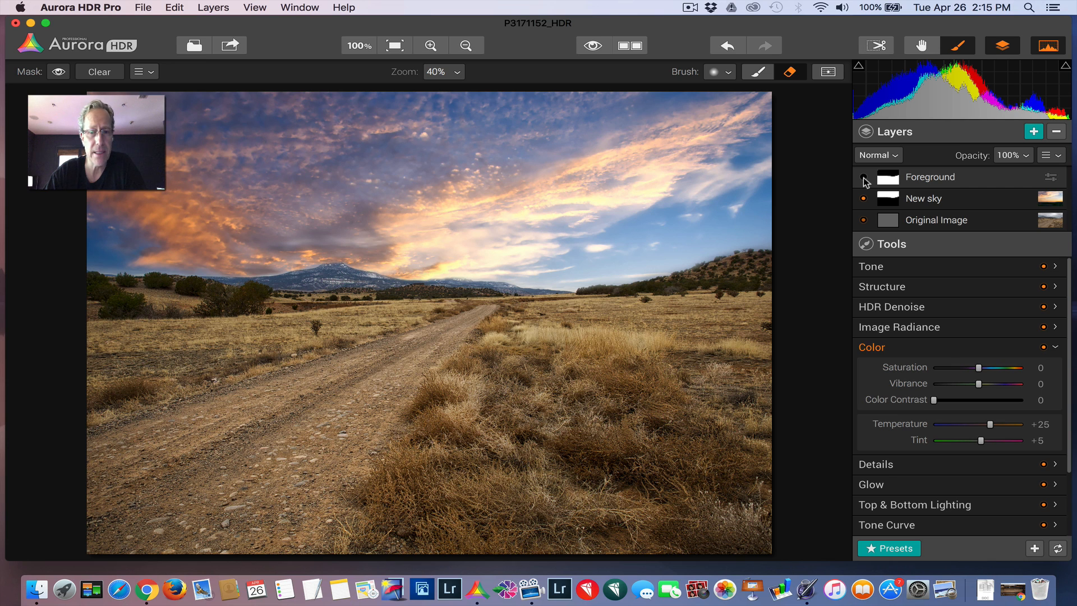
pyautogui.click(865, 181)
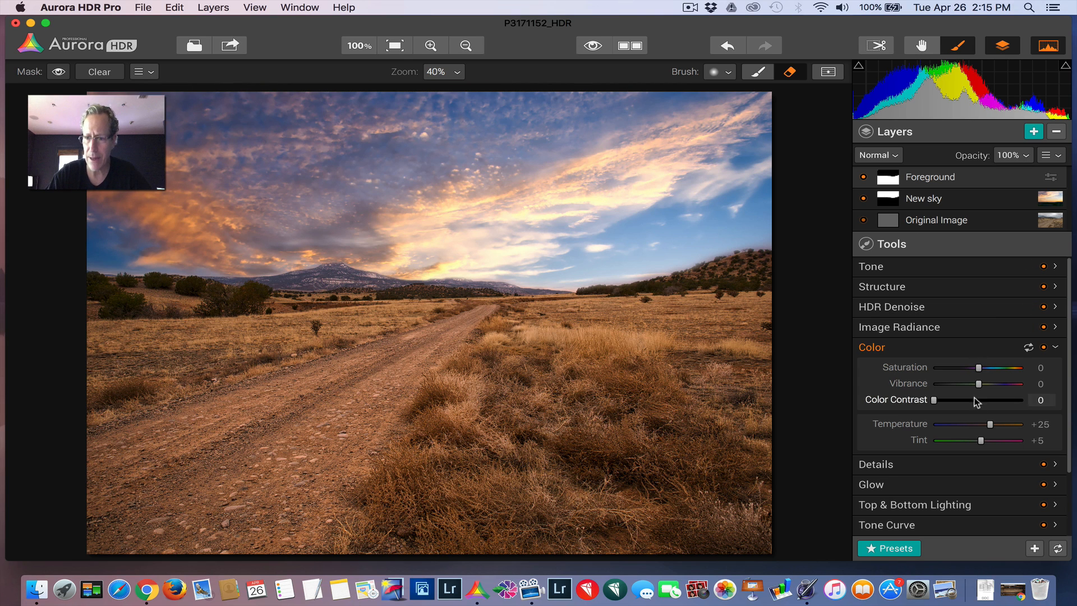
# Step: Reduce the Foreground Temperature to +14 and compare the composite with the original photo
pyautogui.moveTo(1003, 424); pyautogui.dragTo(984, 425)
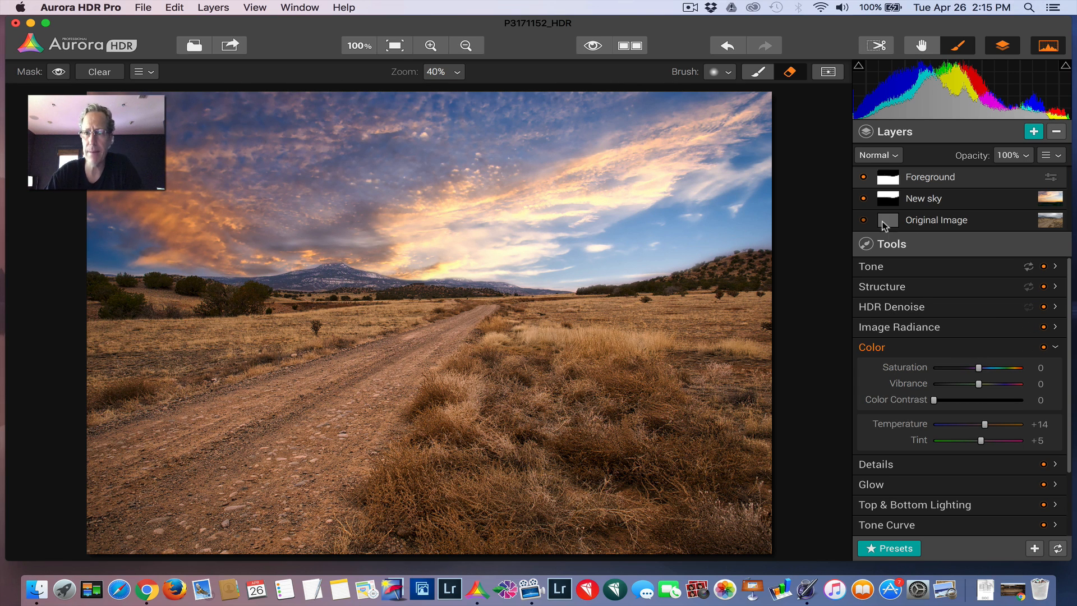
pyautogui.click(863, 178)
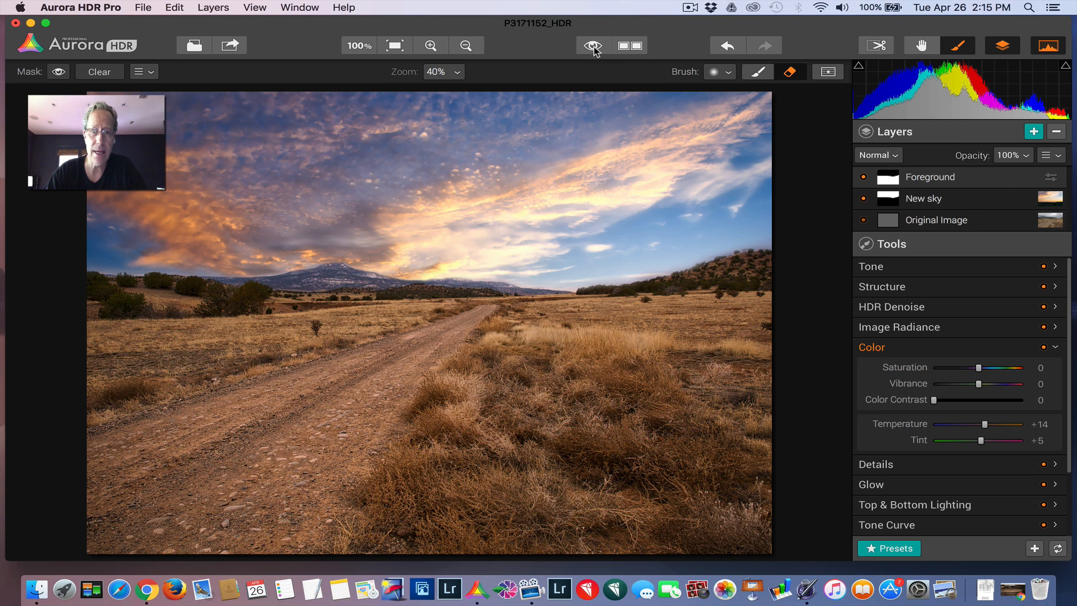
pyautogui.click(593, 45)
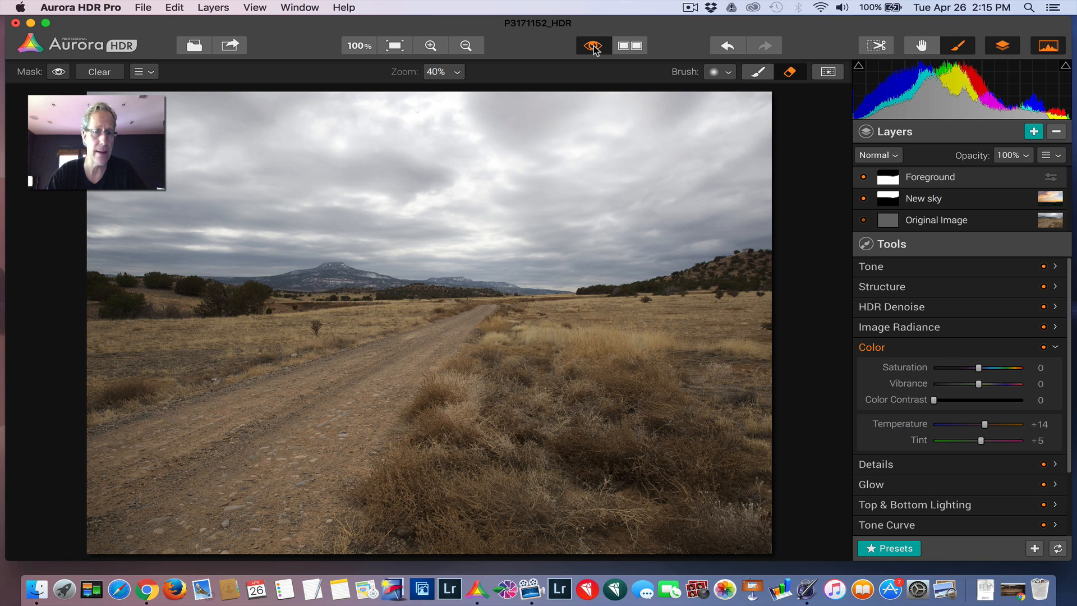
pyautogui.click(593, 45)
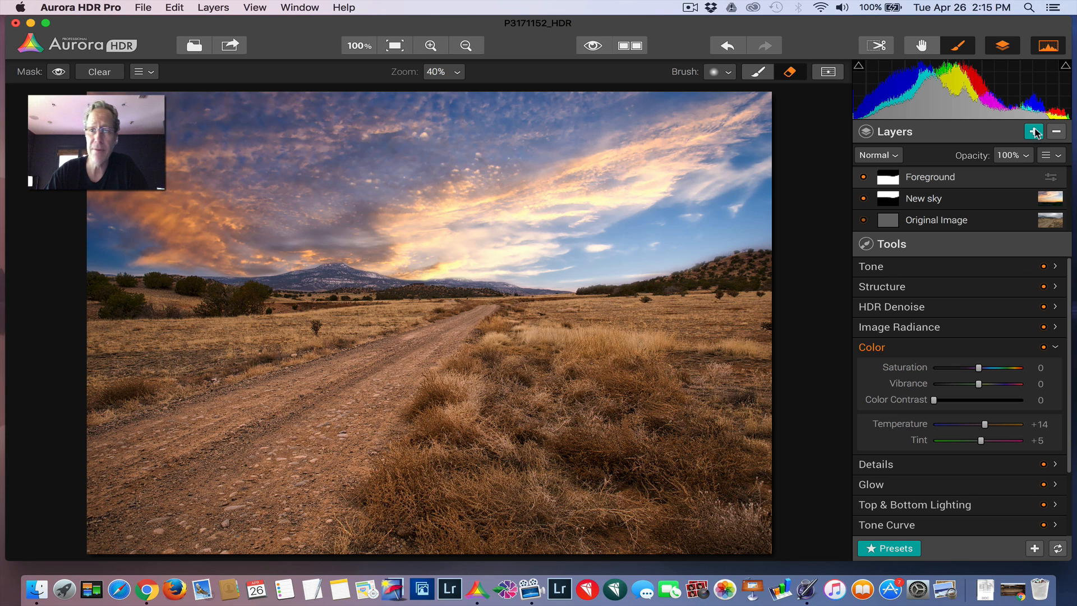
# Step: Add a layer named Preset with the Realistic Dreamy look at 44% opacity
pyautogui.click(1034, 131)
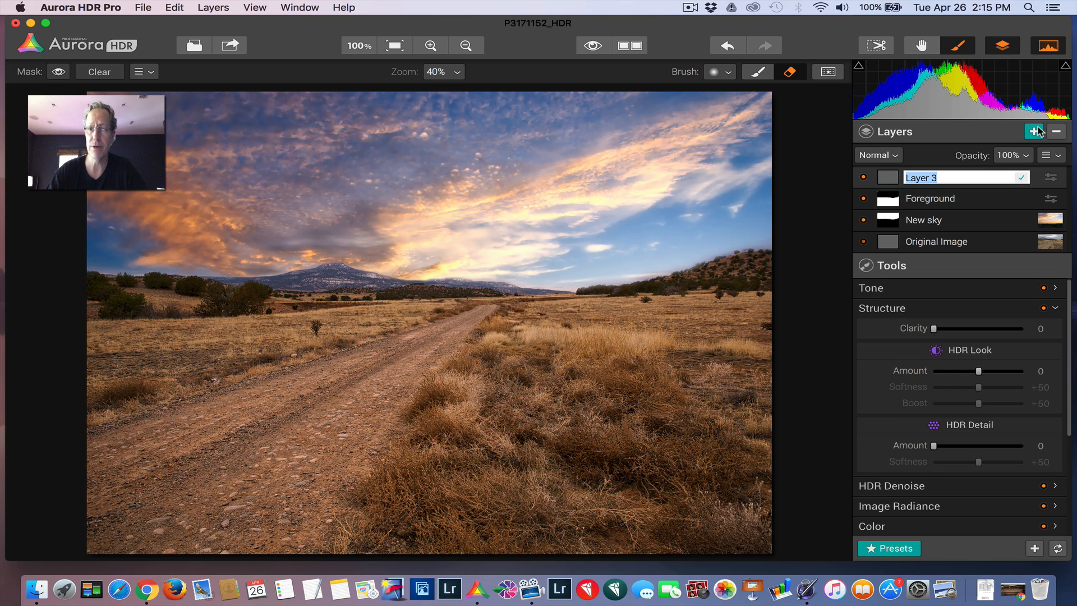
pyautogui.write('Preset')
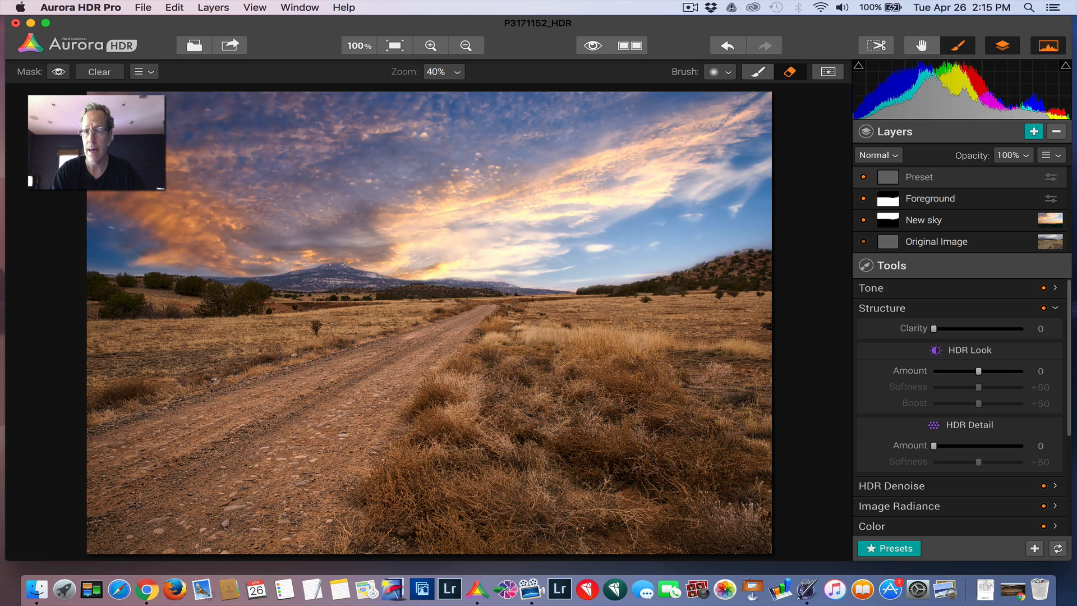
pyautogui.click(894, 549)
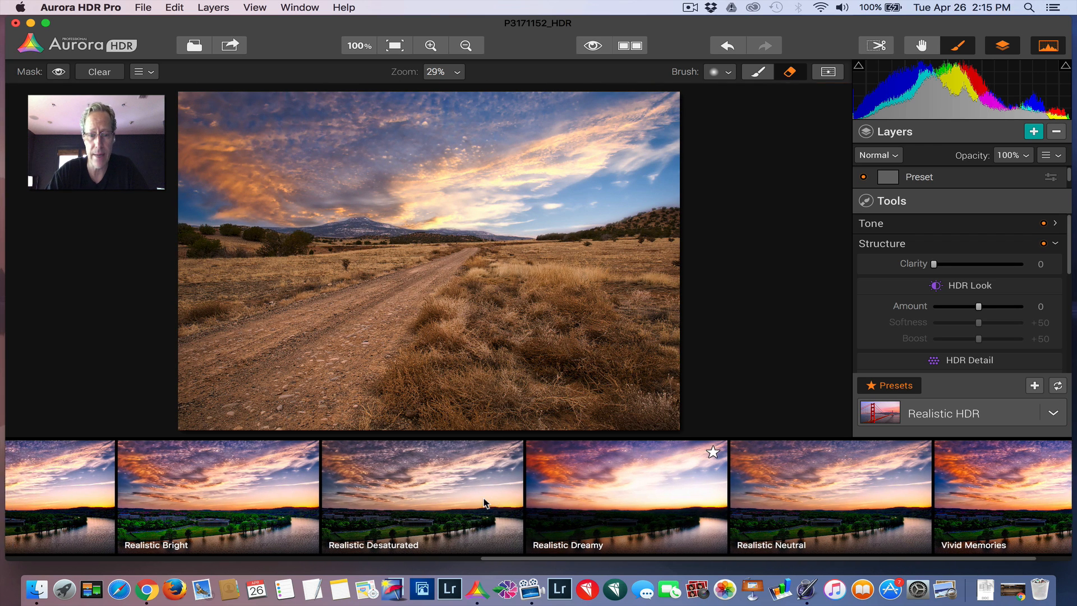
pyautogui.hscroll(-3)
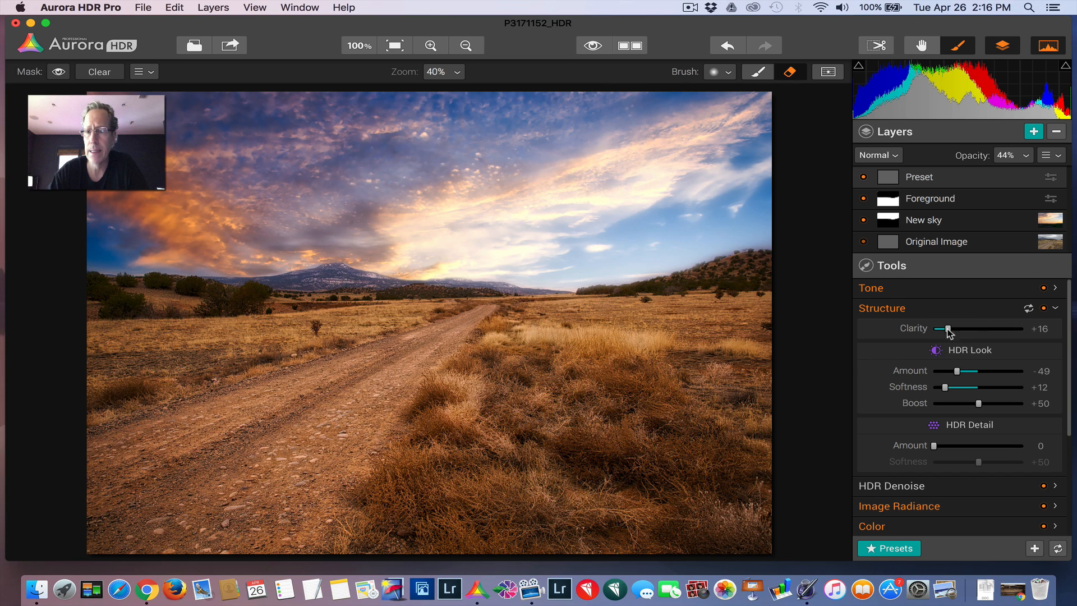
# Step: Collapse the Structure section so every tool section is listed
pyautogui.click(882, 308)
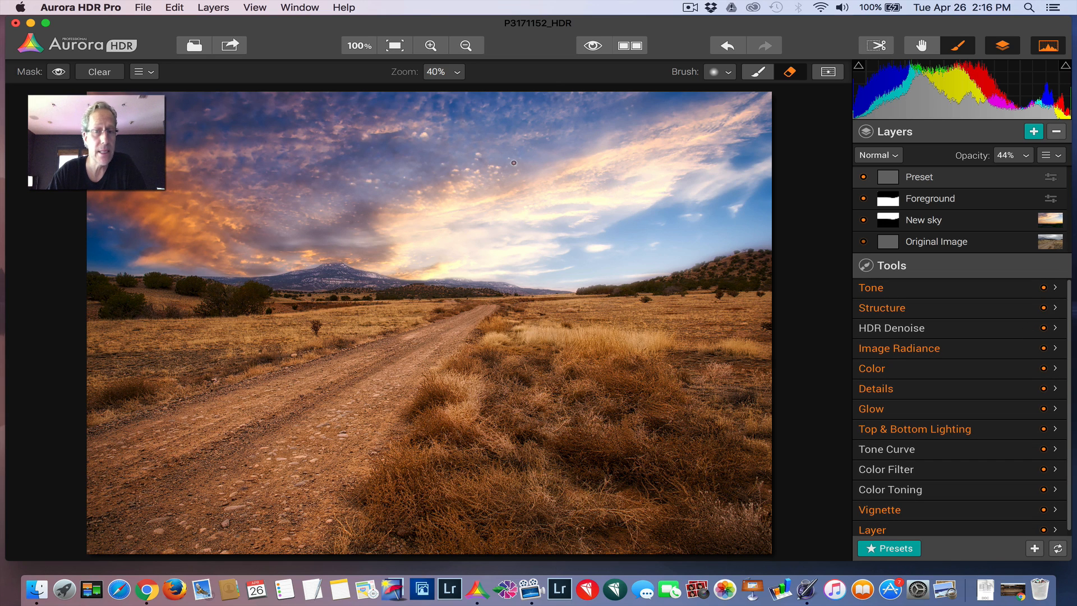
# Step: Try Temperature down to -43 on the Preset layer, then warm it to +17 with Tint 0
pyautogui.click(871, 368)
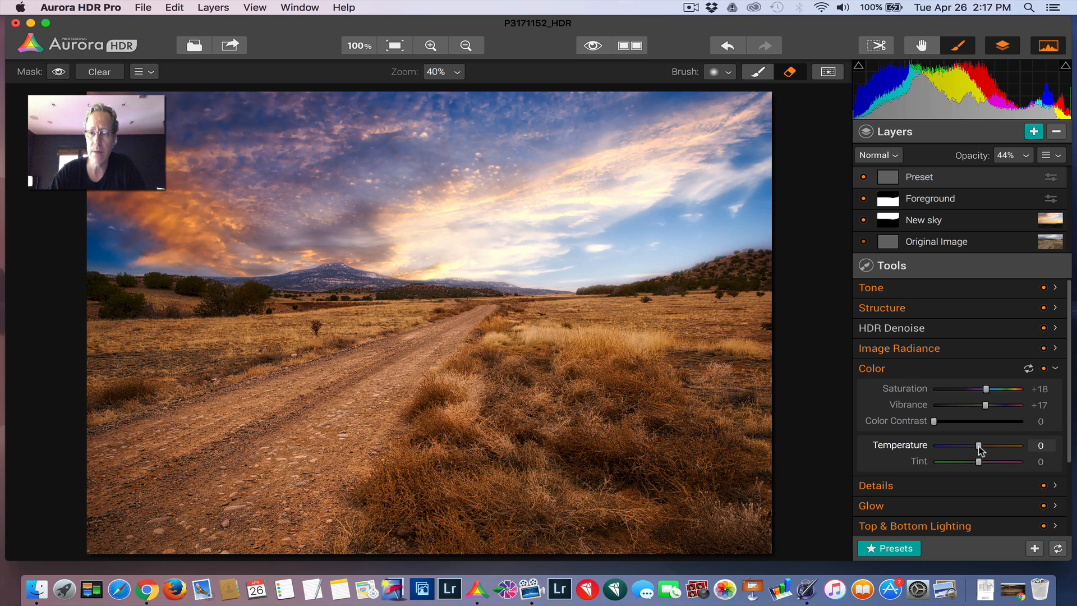
pyautogui.moveTo(979, 445); pyautogui.dragTo(967, 446)
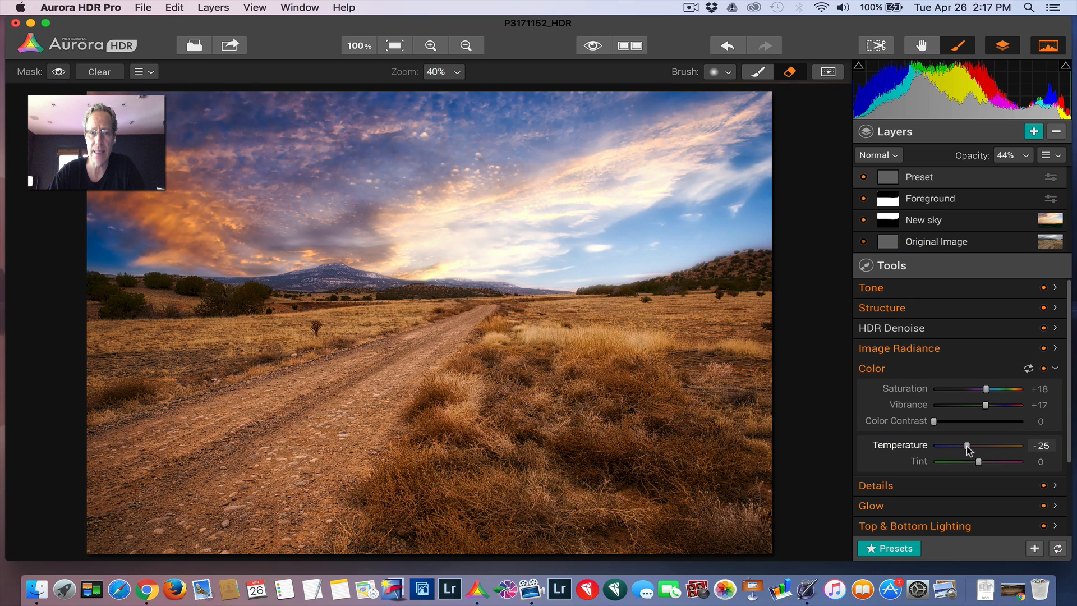
pyautogui.moveTo(968, 445); pyautogui.dragTo(963, 446)
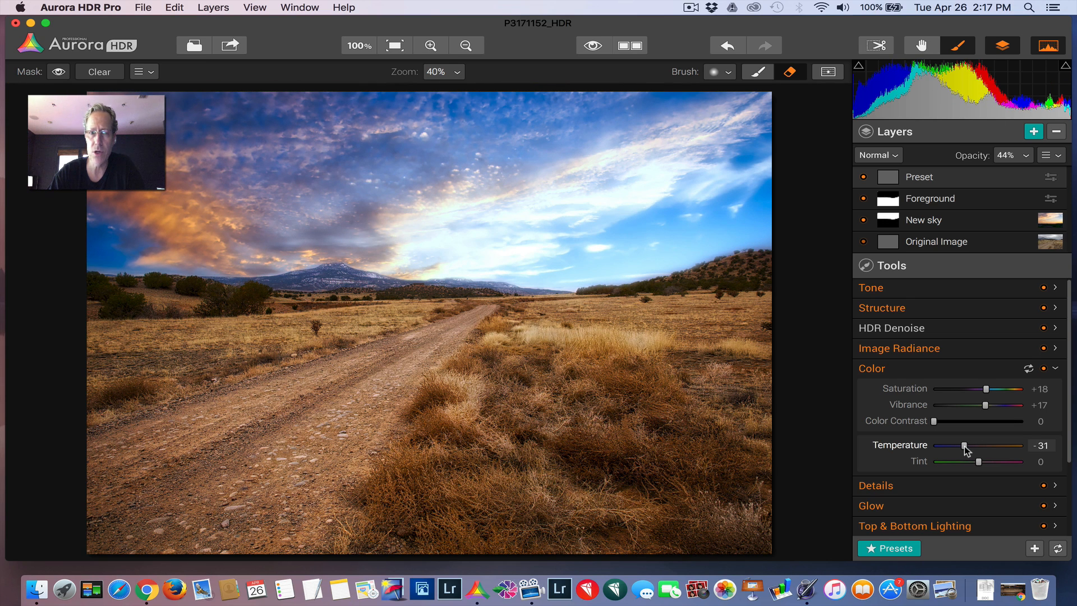
pyautogui.moveTo(966, 445); pyautogui.dragTo(960, 445)
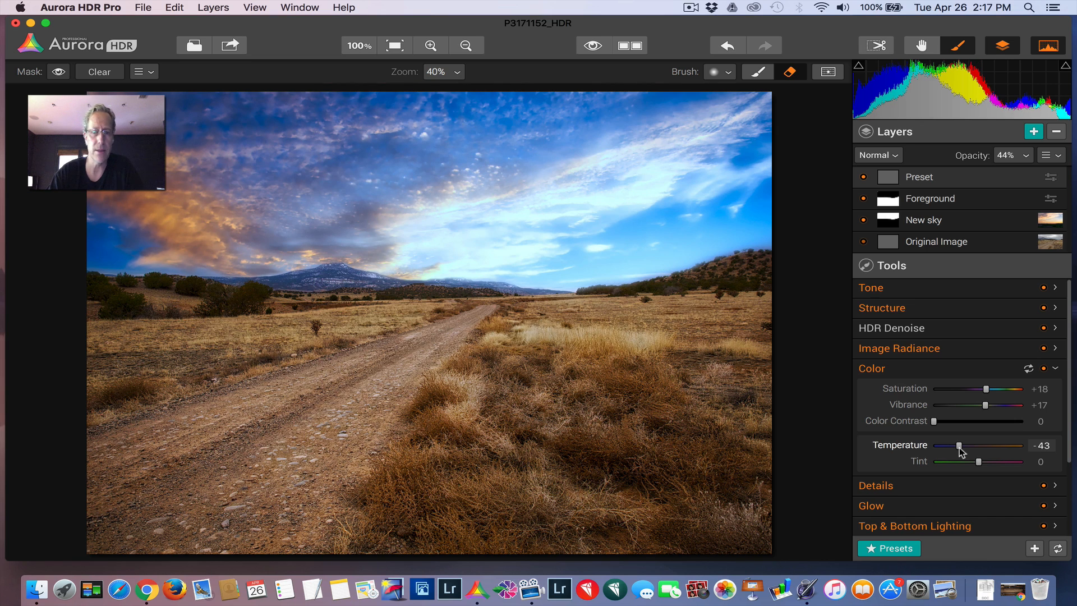
pyautogui.moveTo(959, 446); pyautogui.dragTo(980, 445)
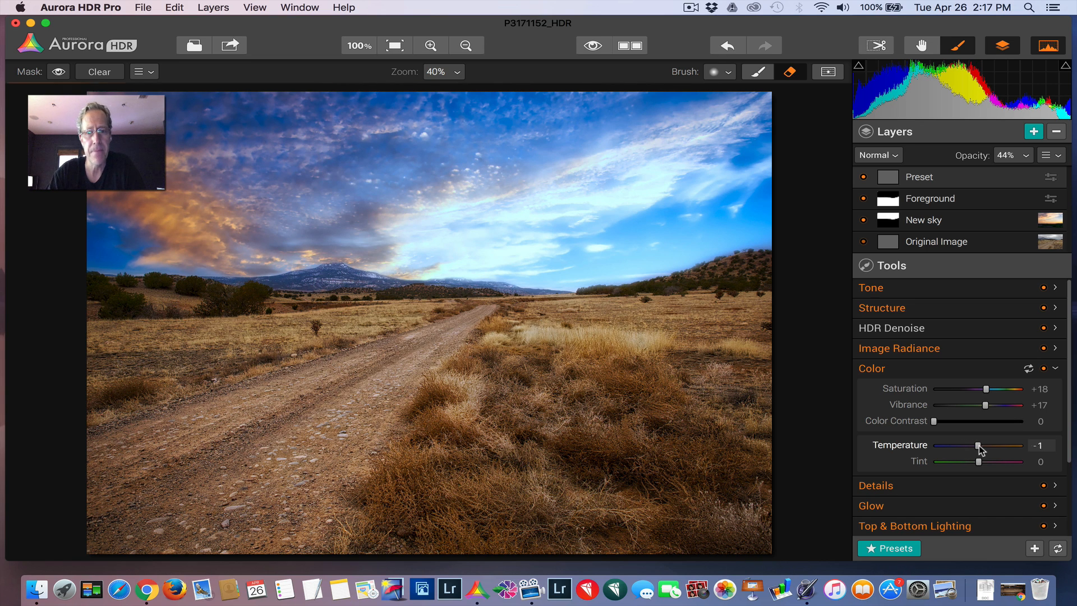
pyautogui.moveTo(965, 446); pyautogui.dragTo(988, 446)
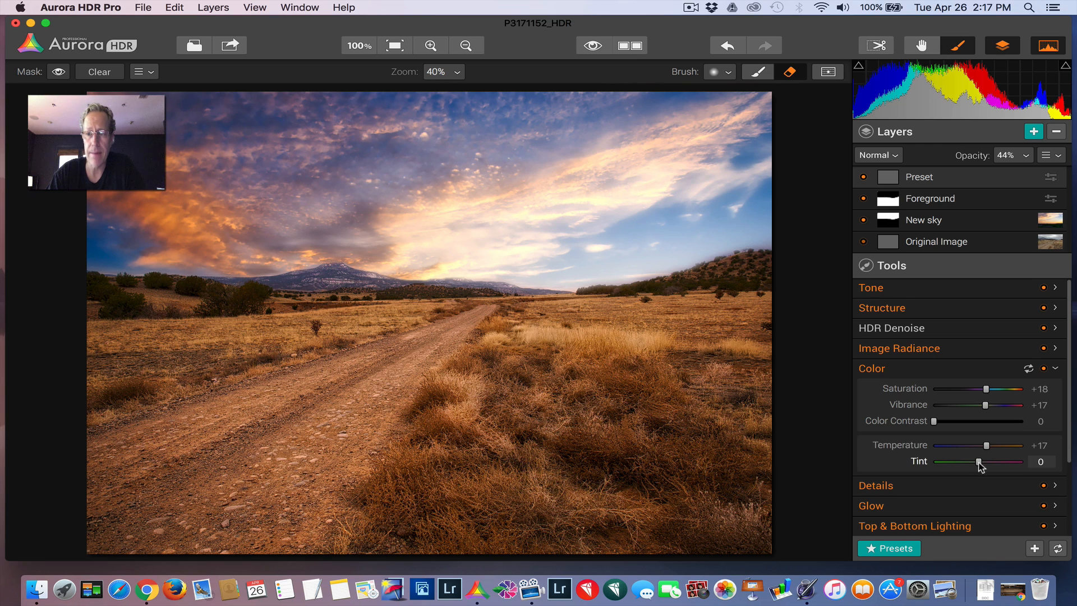
pyautogui.moveTo(978, 461); pyautogui.dragTo(987, 461)
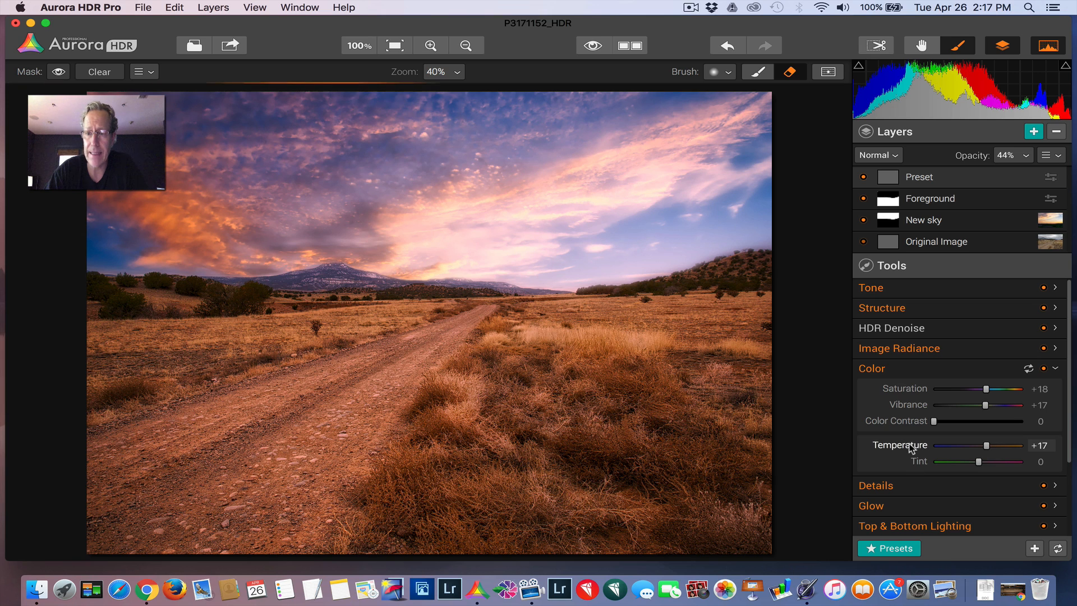
pyautogui.click(871, 368)
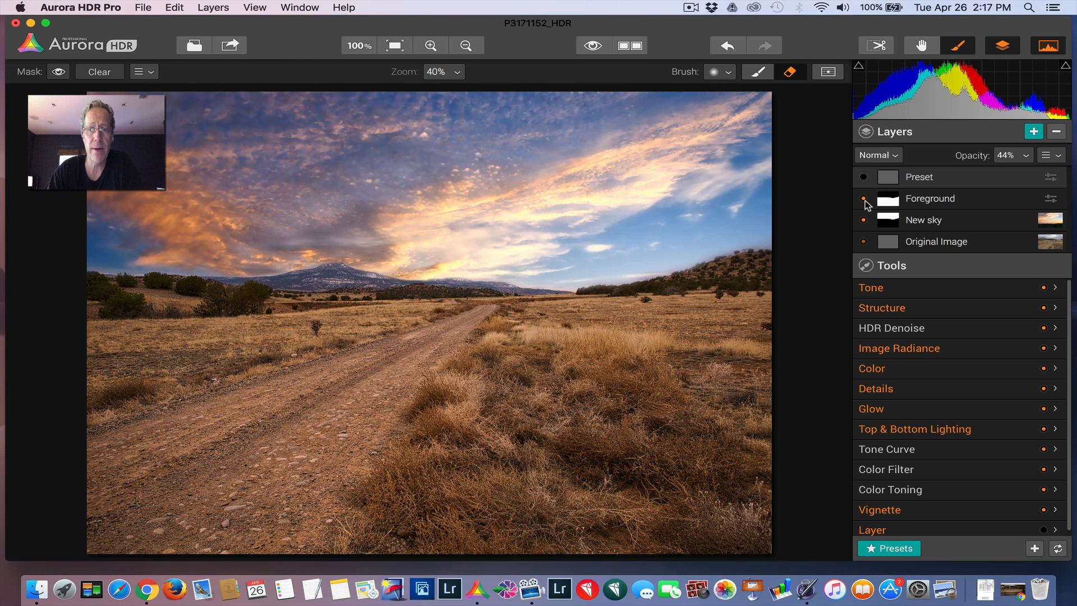
pyautogui.click(864, 199)
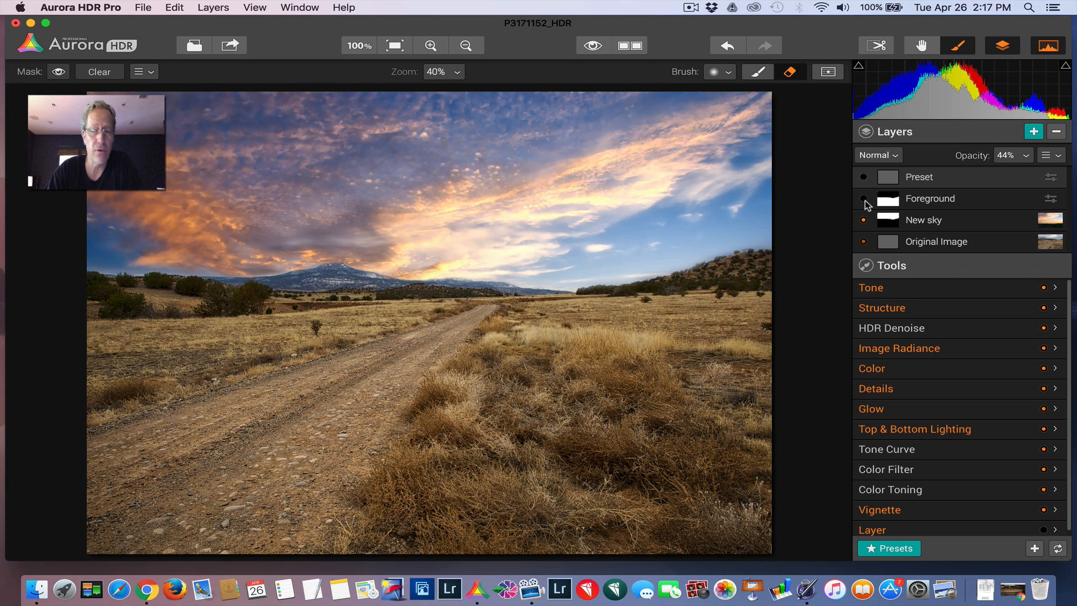
pyautogui.click(864, 198)
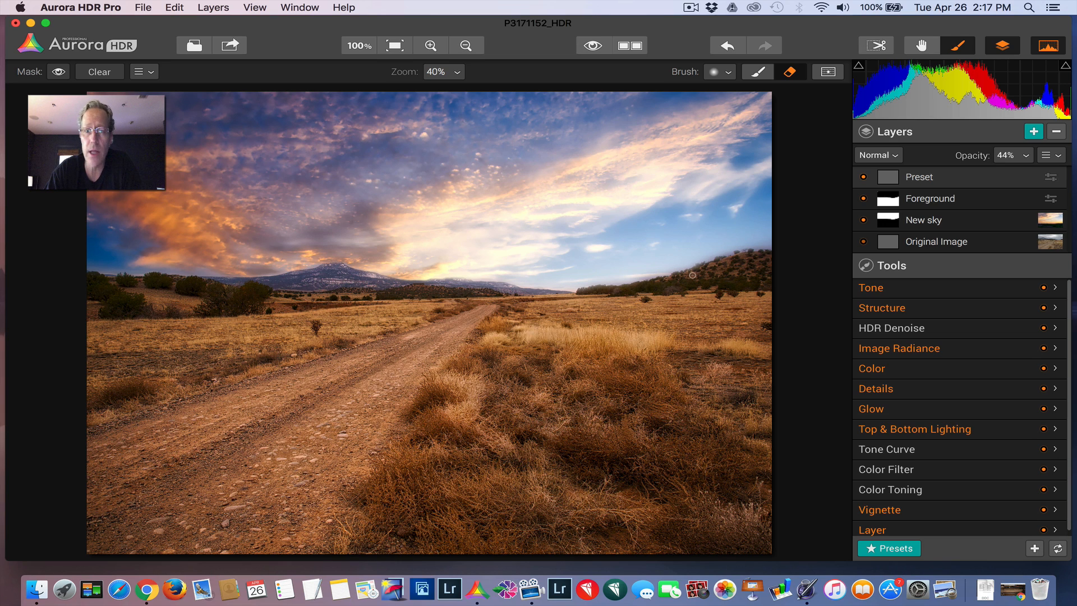
pyautogui.moveTo(539, 296)
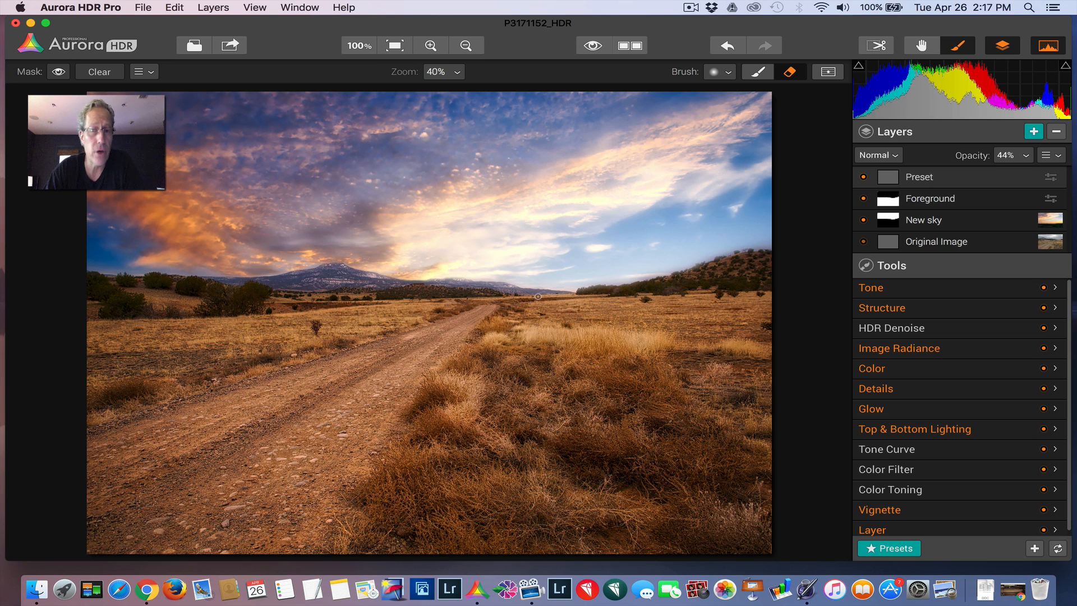